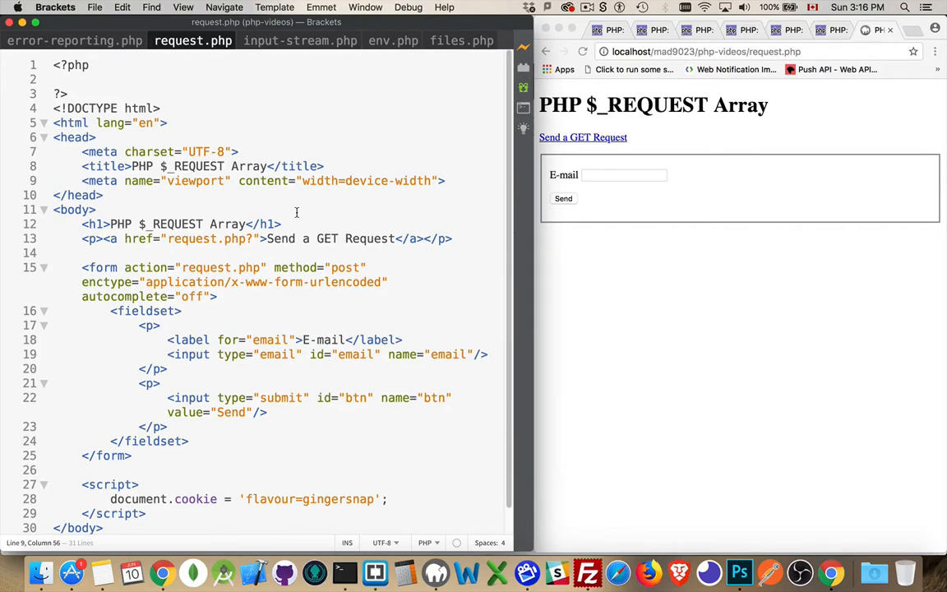
- Review the rendered $_REQUEST page in the browser before editing the link
{"action": "left_click", "coordinate": [588, 112]}
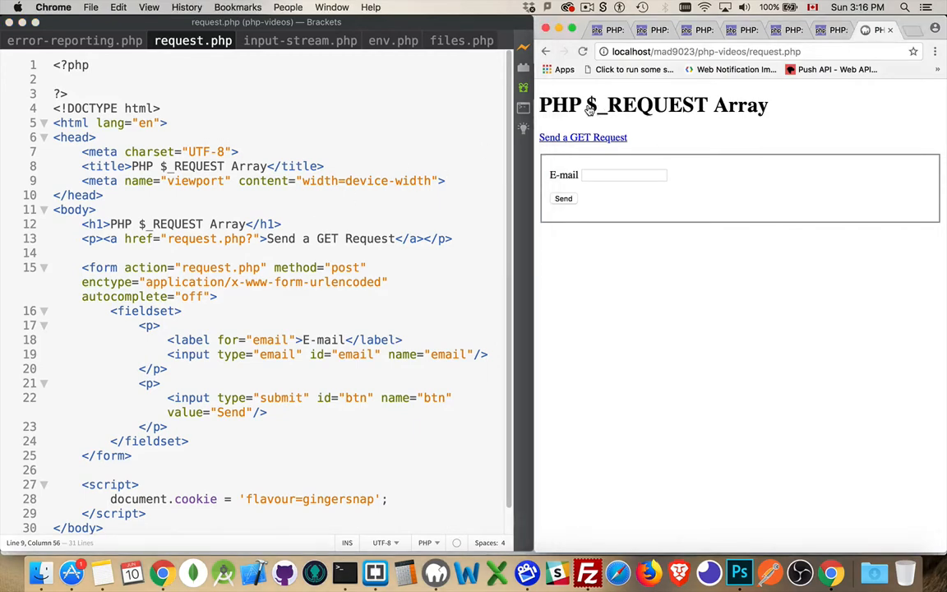
{"action": "mouse_move", "coordinate": [589, 108]}
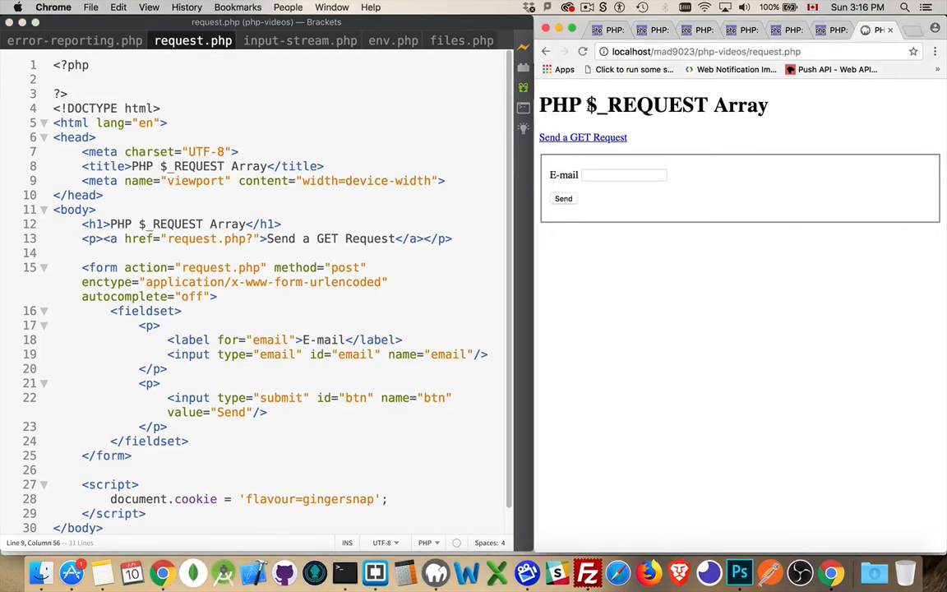
{"action": "double_click", "coordinate": [648, 105]}
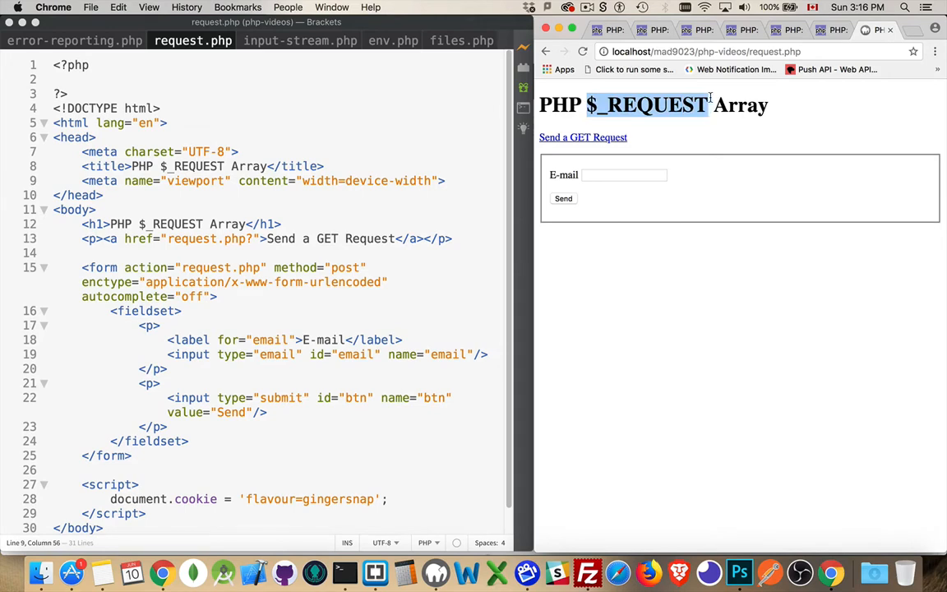
{"action": "mouse_move", "coordinate": [707, 135]}
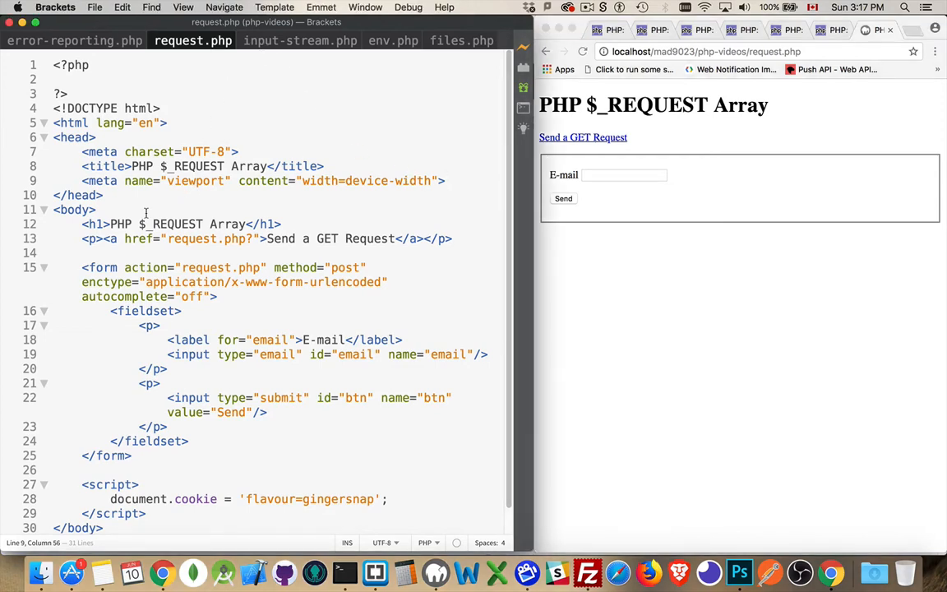
{"action": "scroll", "scroll_direction": "down", "scroll_amount": 3}
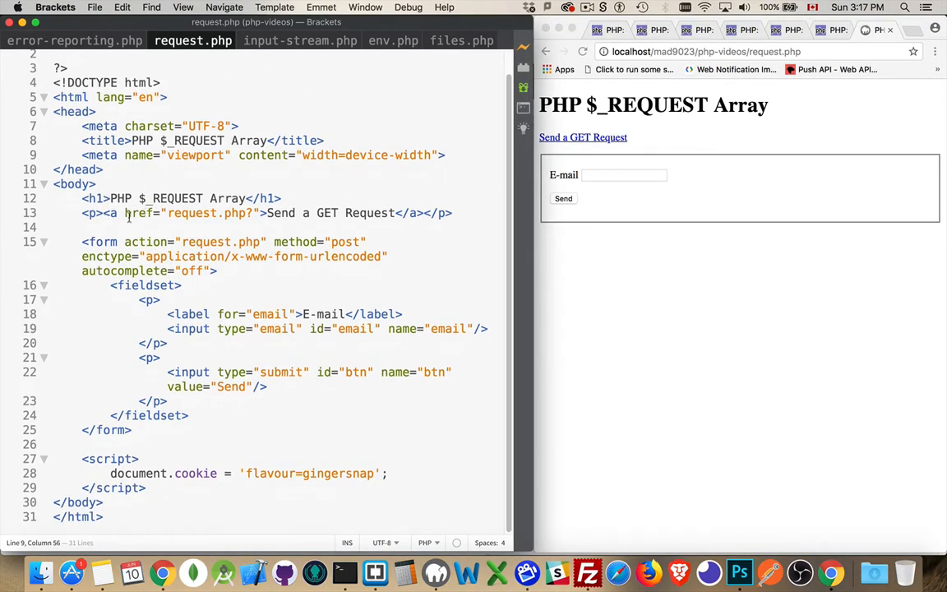
- Give the Send a GET Request link the address request.php?getname=getvalue
{"action": "left_click", "coordinate": [447, 154]}
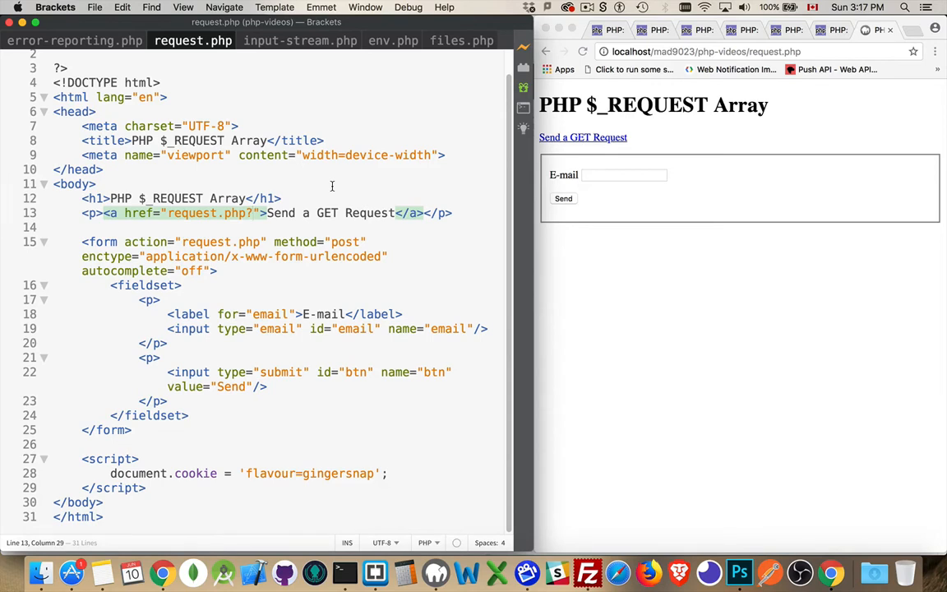
{"action": "type", "text": "?getname="}
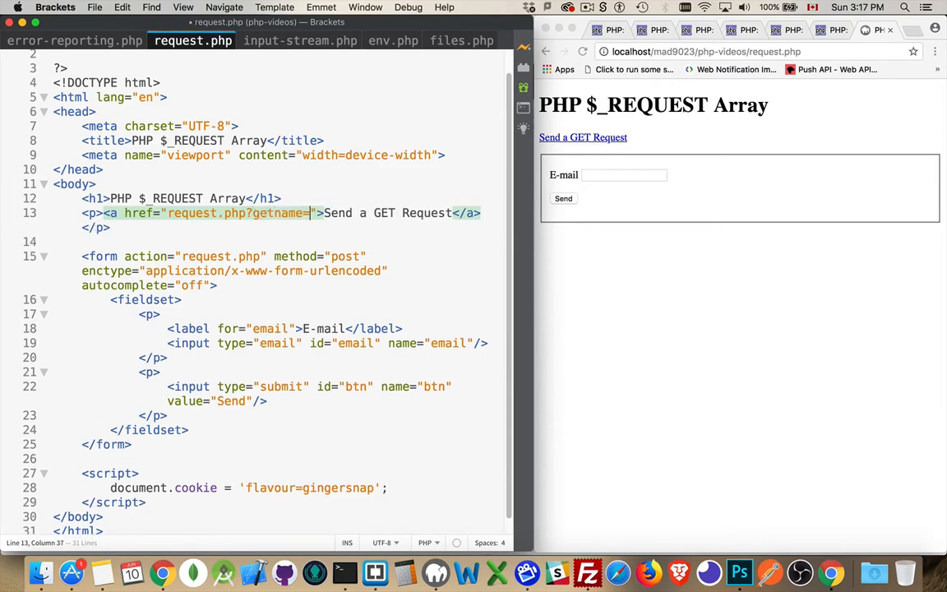
{"action": "type", "text": "getvalue"}
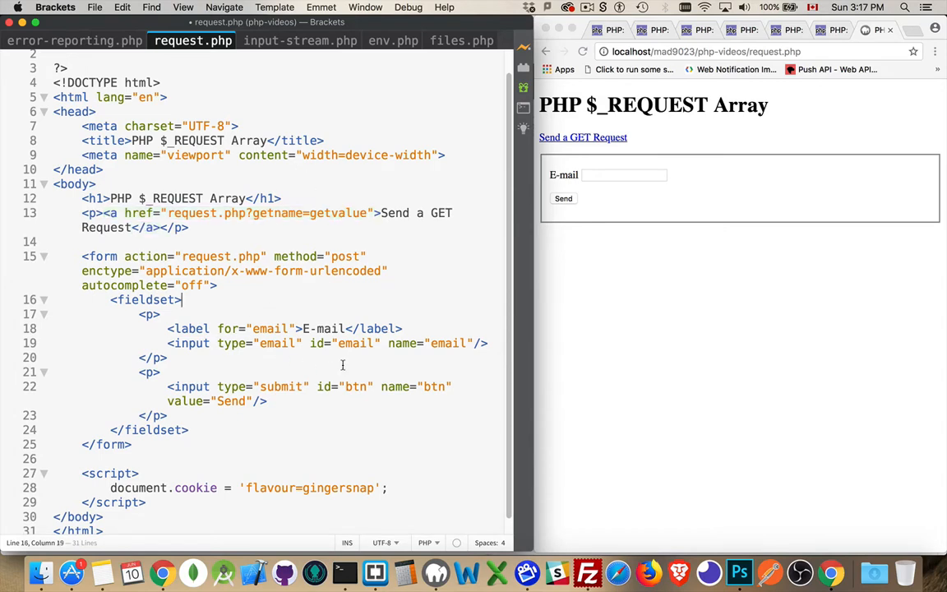
{"action": "mouse_move", "coordinate": [143, 249]}
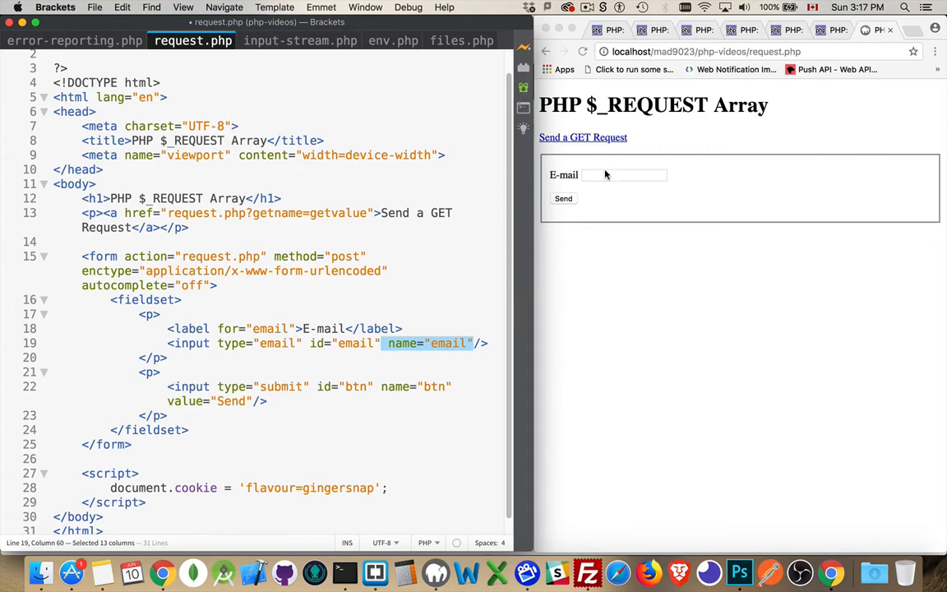
{"action": "mouse_move", "coordinate": [357, 302]}
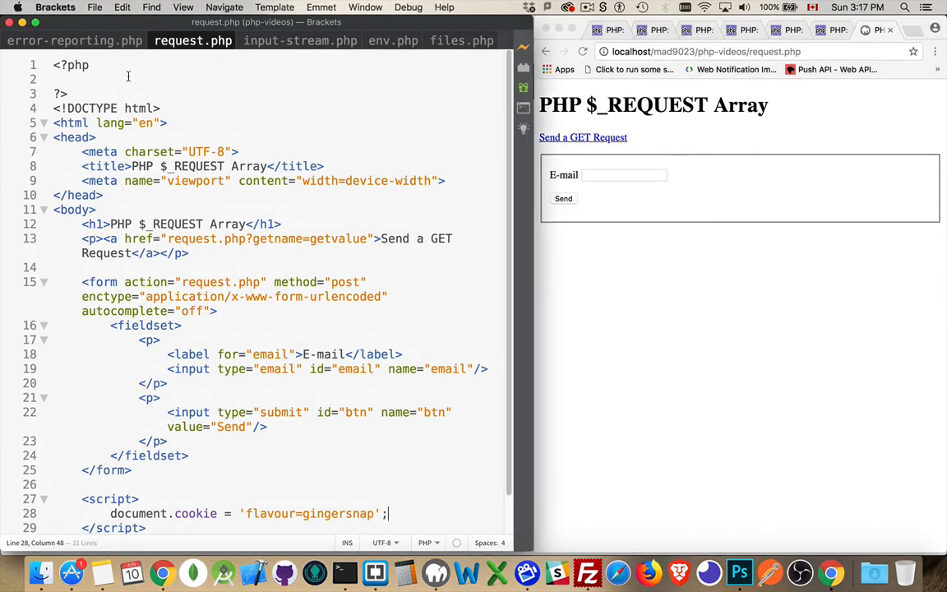
- Add echo $_REQUEST['flavour']; to the PHP block and save so the page shows gingersnap
{"action": "left_click", "coordinate": [128, 79]}
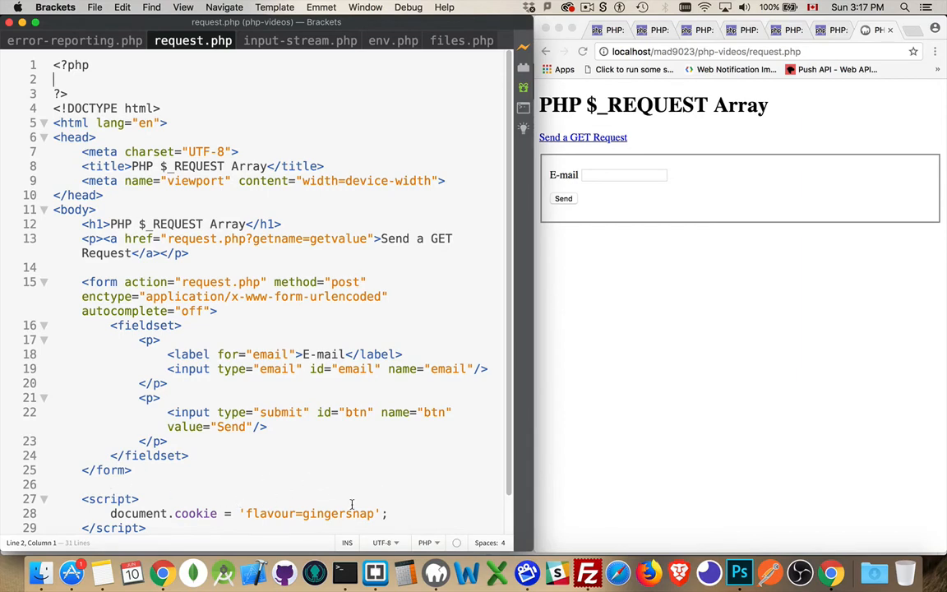
{"action": "type", "text": "e"}
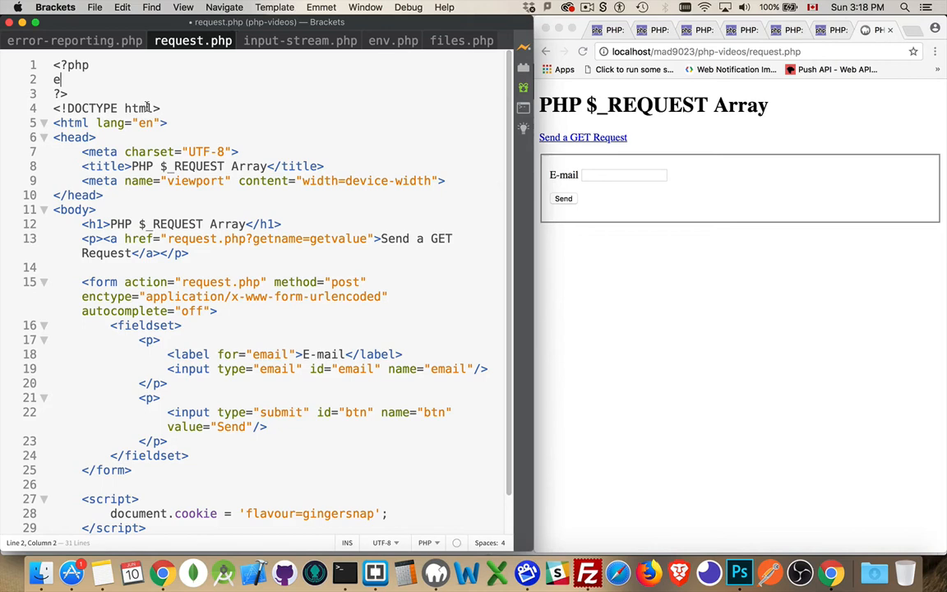
{"action": "type", "text": "cho $"}
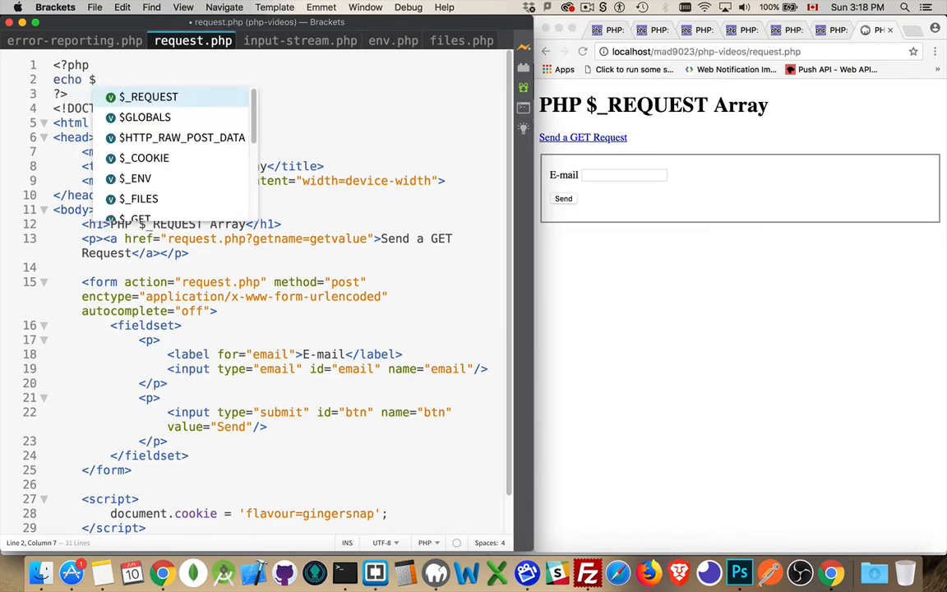
{"action": "key", "text": "Enter"}
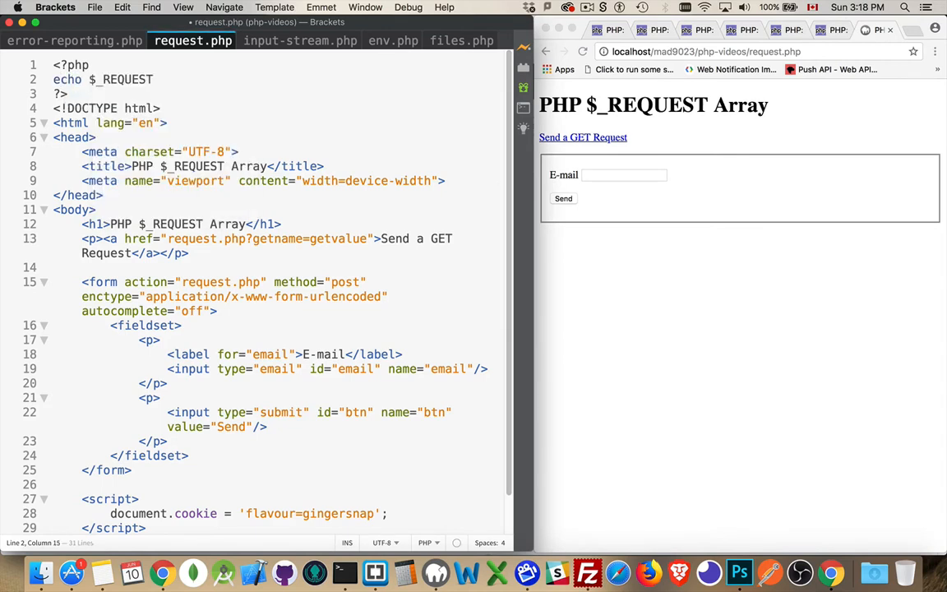
{"action": "type", "text": "[flavour"}
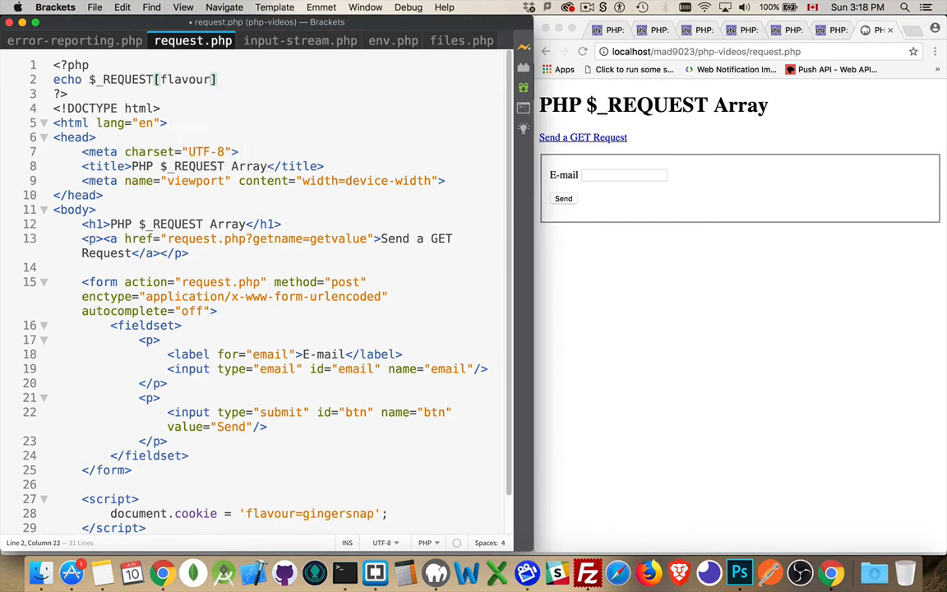
{"action": "type", "text": ";"}
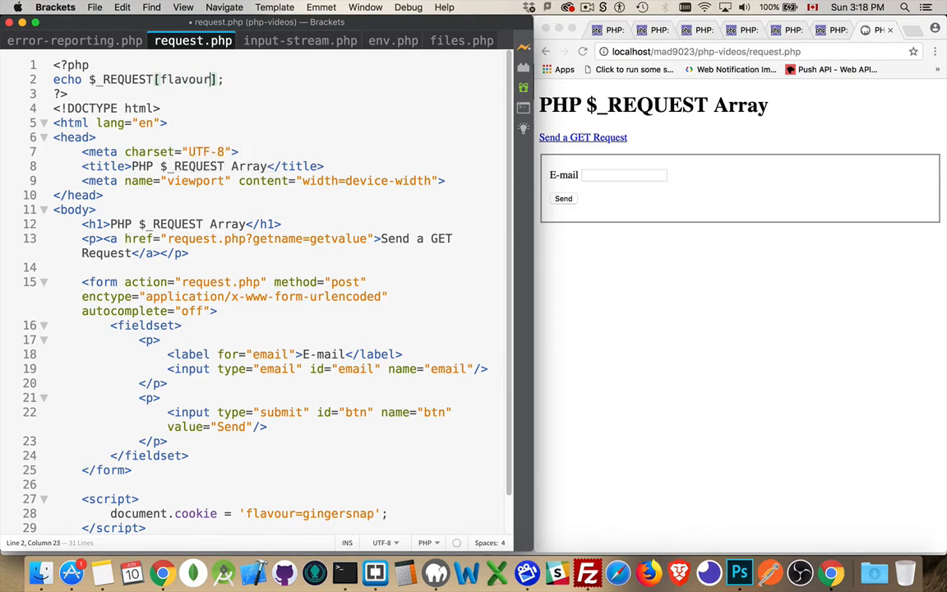
{"action": "type", "text": "''"}
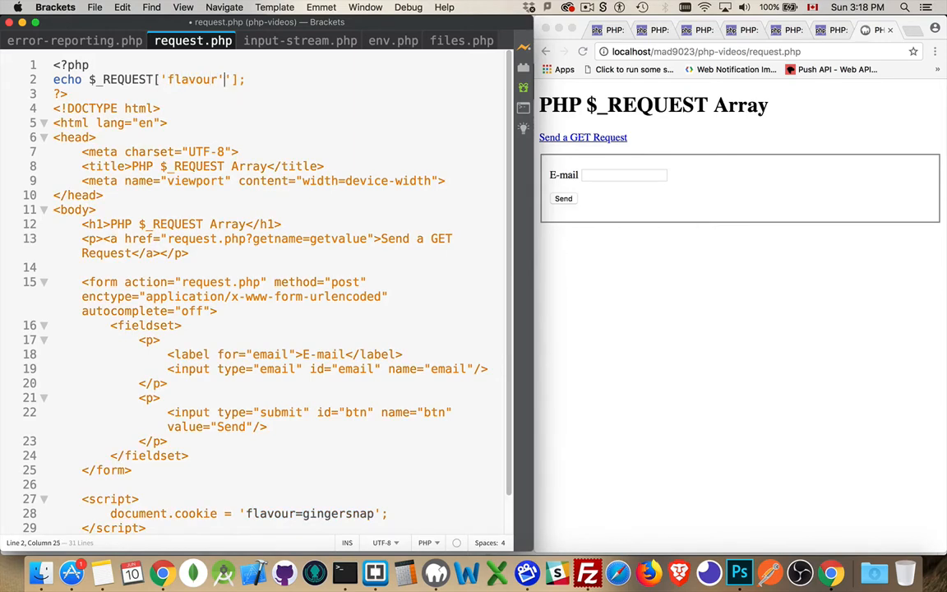
{"action": "key", "text": "Backspace"}
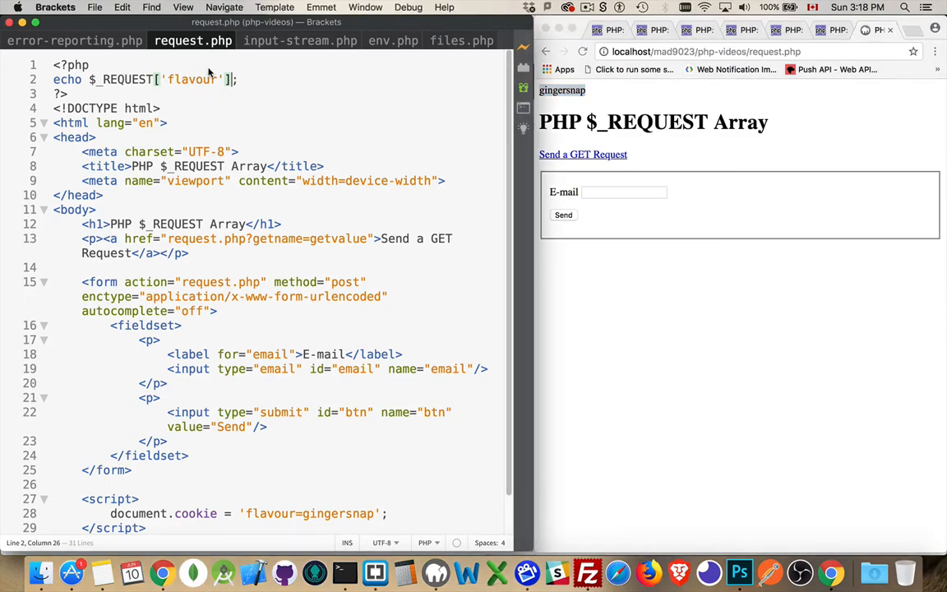
- Wrap the echo in if( isset($_REQUEST['flavour'])){ }
{"action": "left_click", "coordinate": [90, 66]}
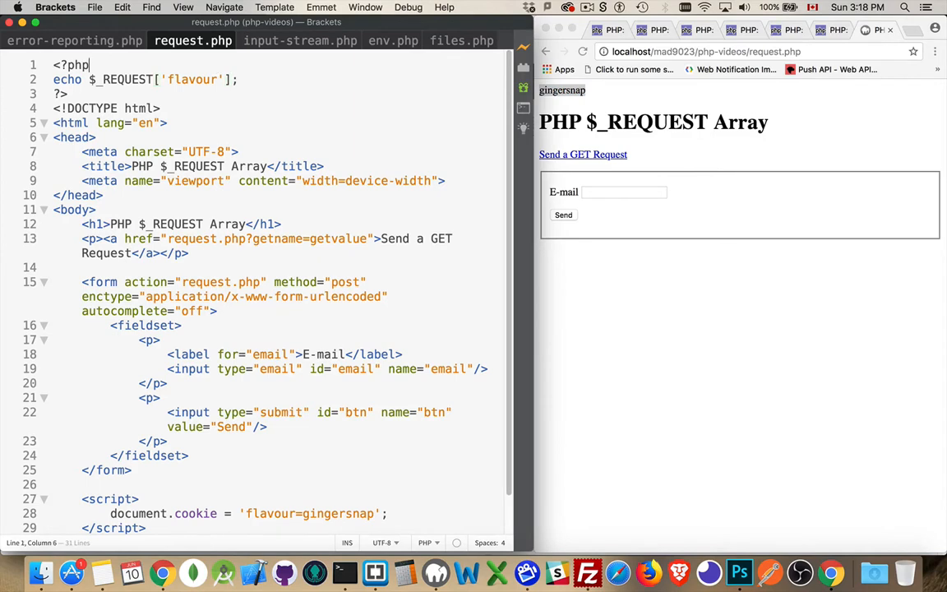
{"action": "type", "text": "if( s"}
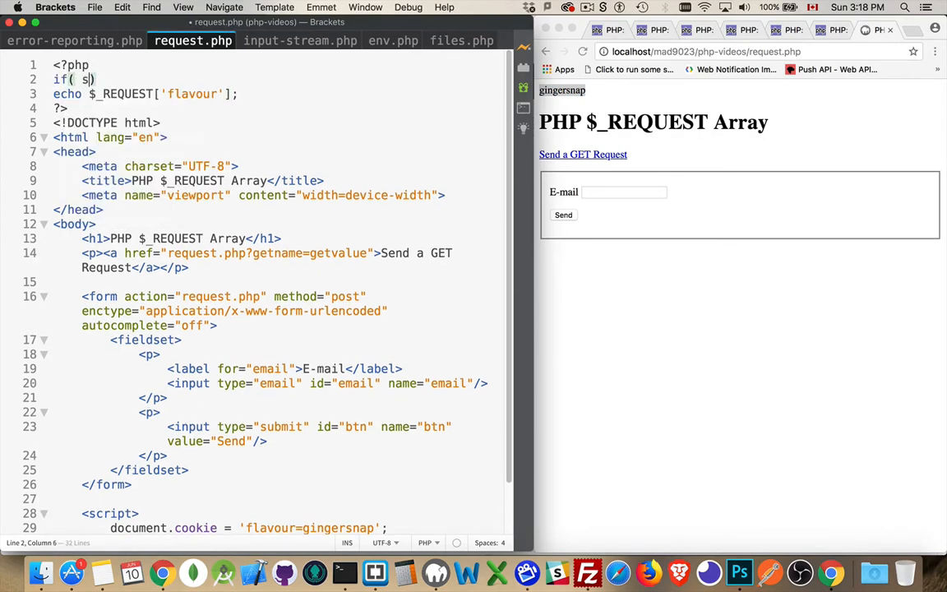
{"action": "type", "text": "sset($"}
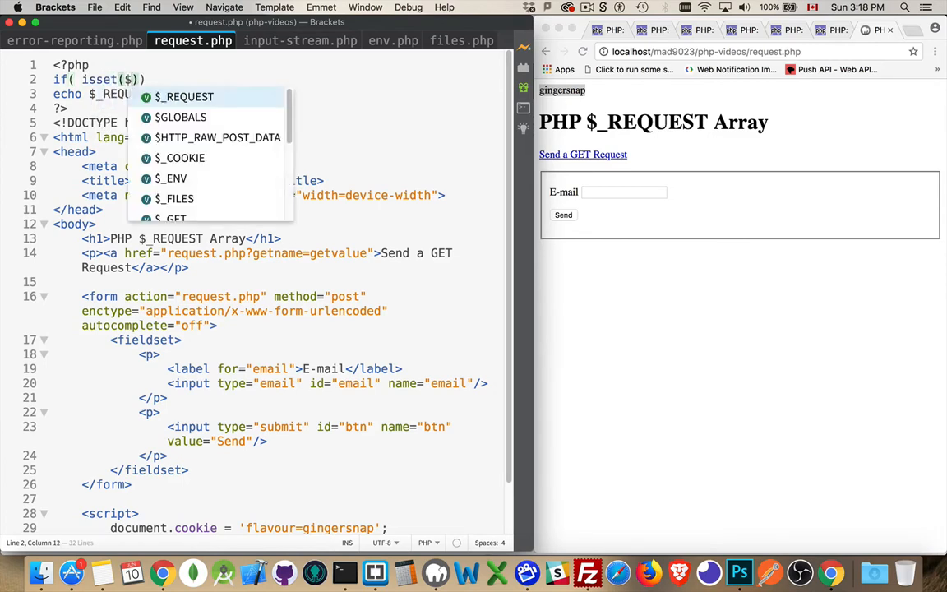
{"action": "left_click", "coordinate": [184, 97]}
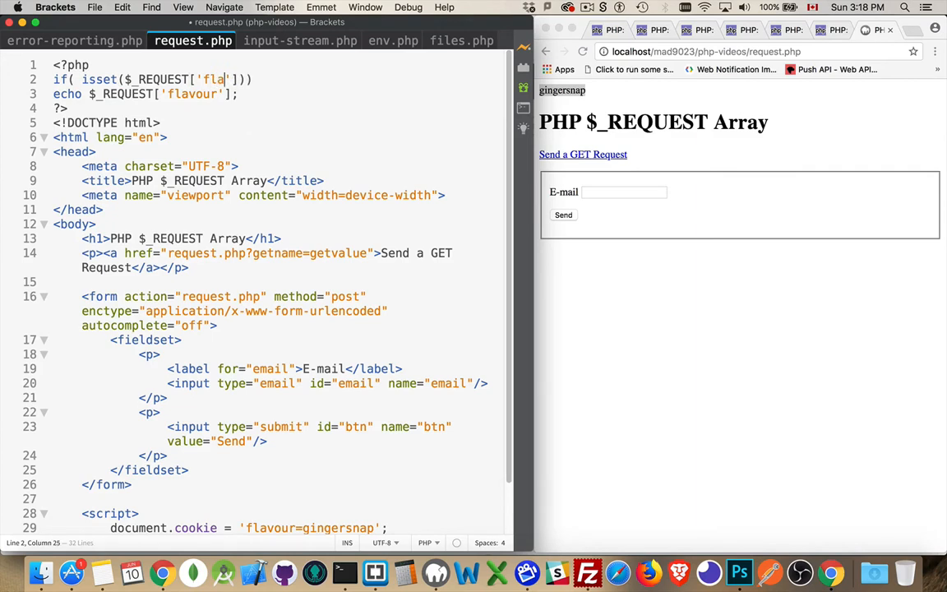
{"action": "type", "text": "vour"}
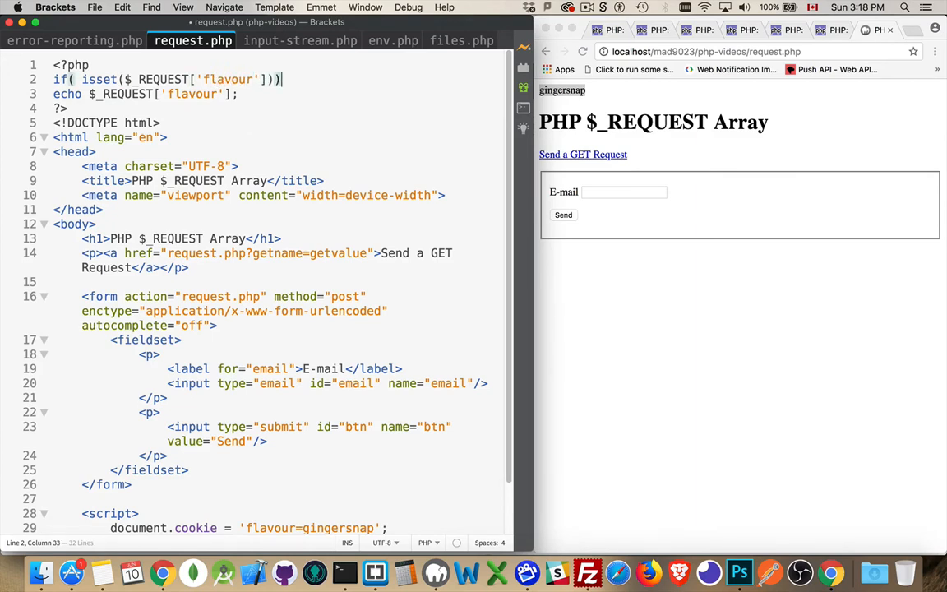
{"action": "type", "text": "{"}
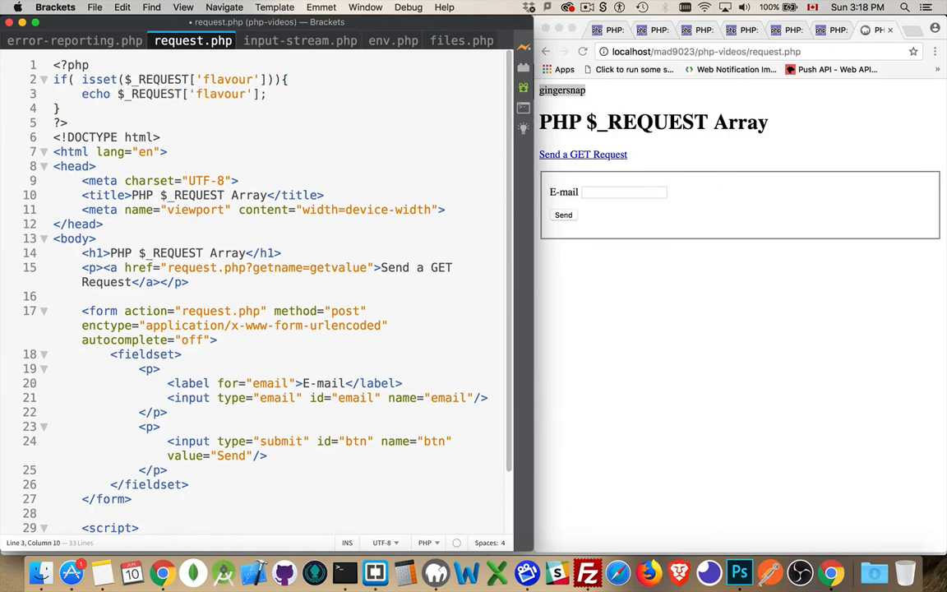
- Prefix the echoed flavour with the label 'FLAVOUR: '
{"action": "type", "text": "'F"}
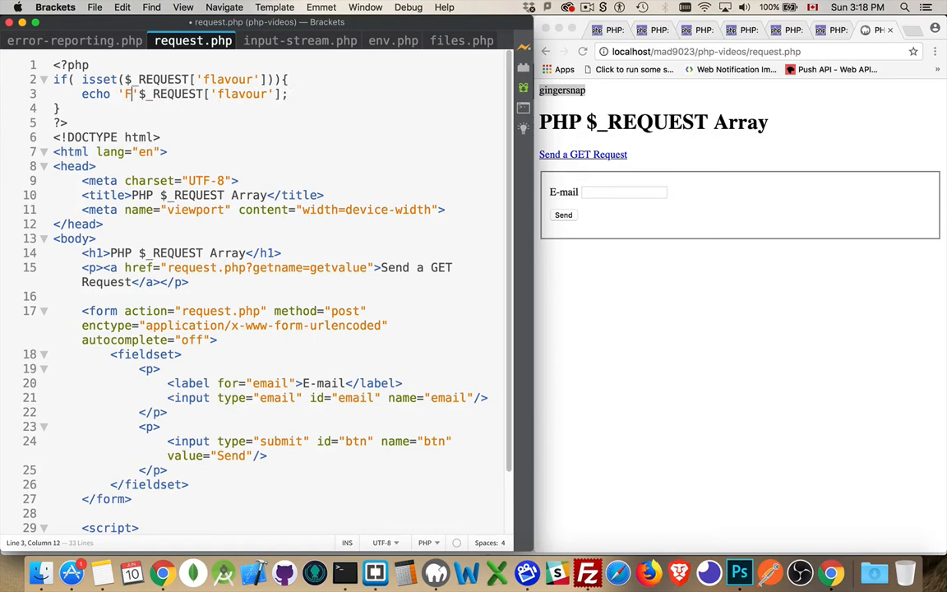
{"action": "type", "text": "LAVOUR:"}
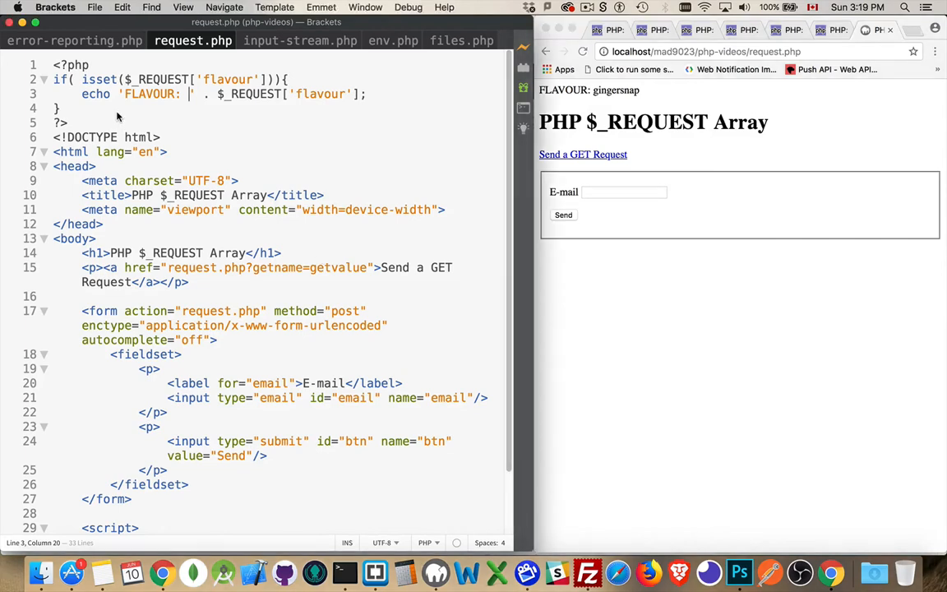
{"action": "double_click", "coordinate": [278, 267]}
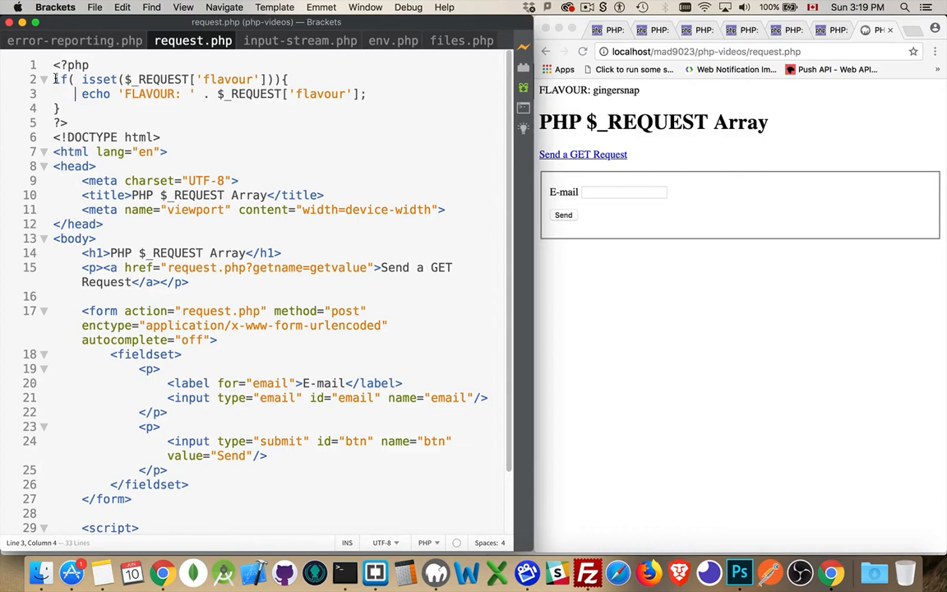
- Change the second and third isset blocks to read the getname and email request values
{"action": "left_click_drag", "start_coordinate": [55, 79], "coordinate": [73, 108]}
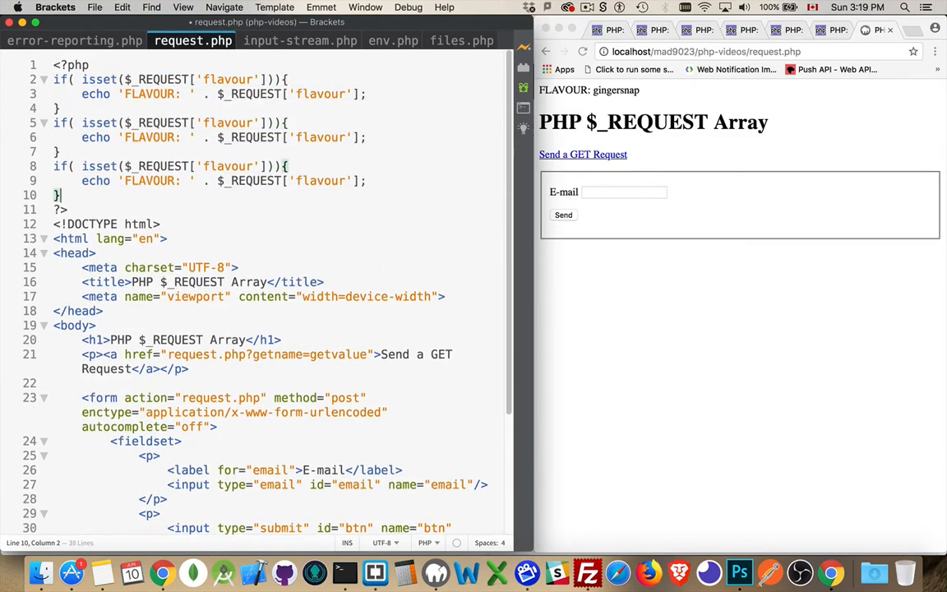
{"action": "double_click", "coordinate": [227, 122]}
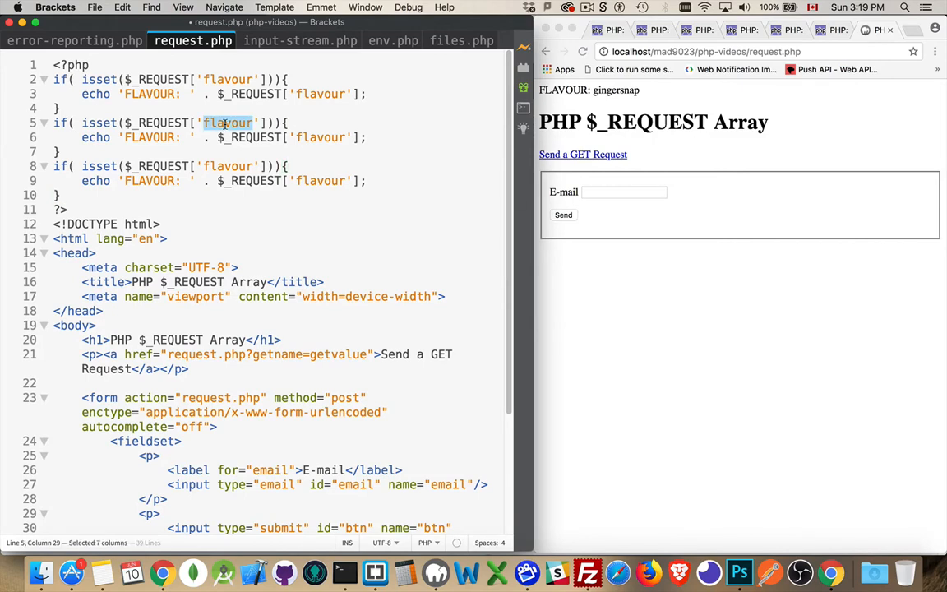
{"action": "type", "text": "getname"}
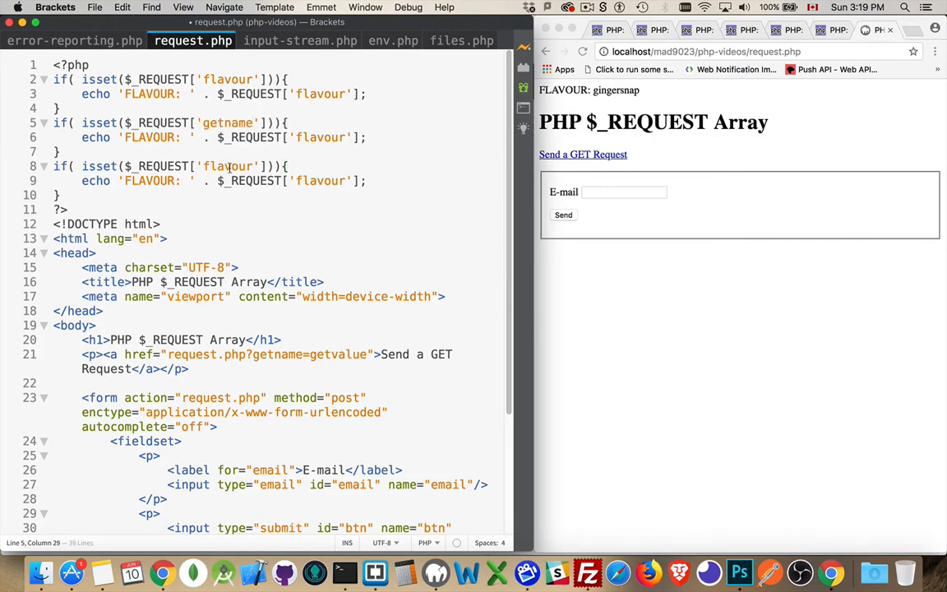
{"action": "type", "text": "email"}
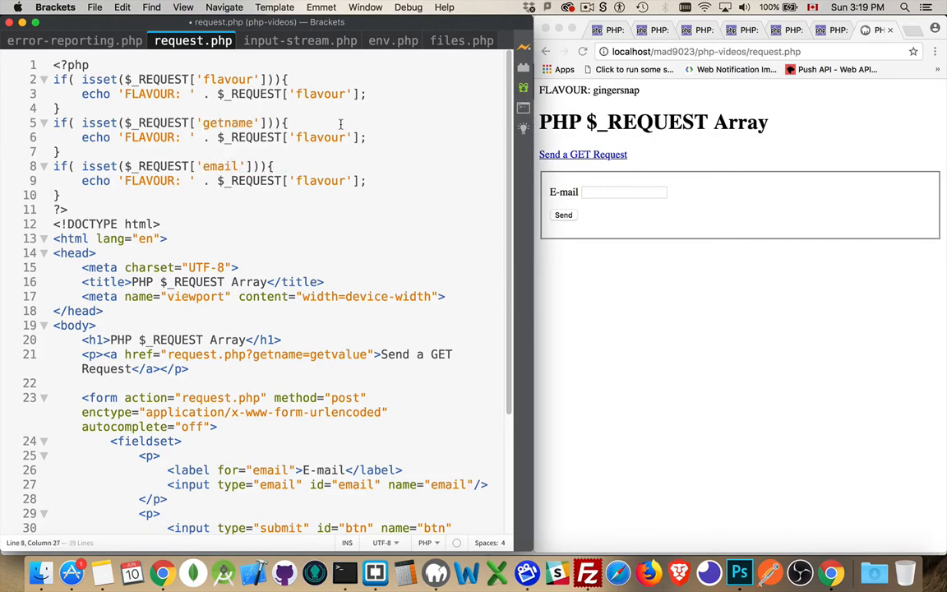
{"action": "type", "text": "getname"}
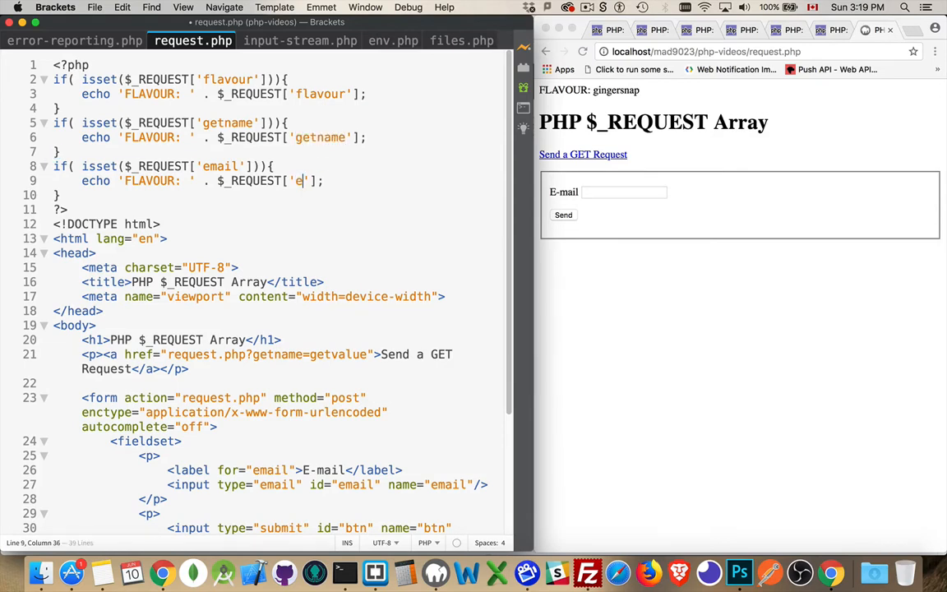
{"action": "type", "text": "mail"}
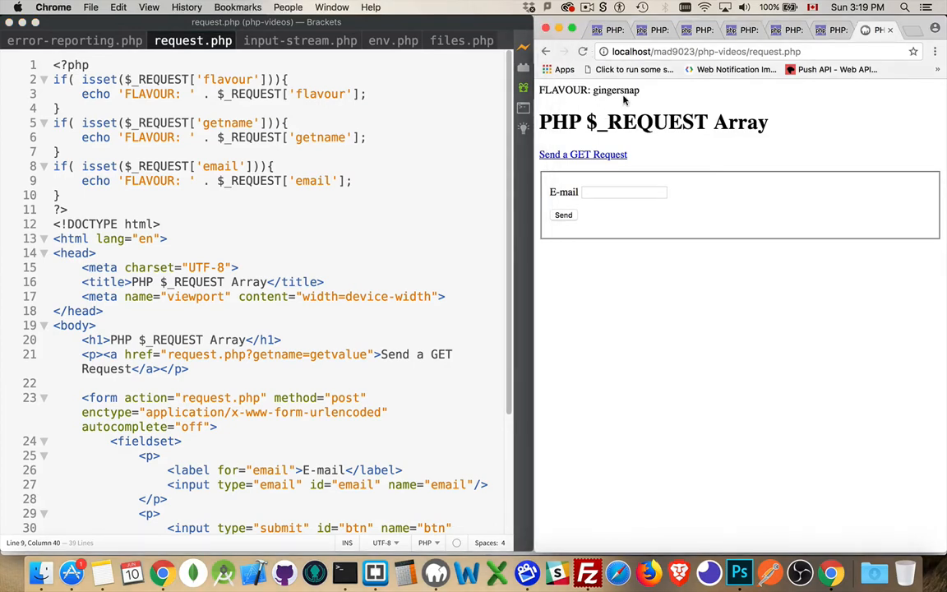
{"action": "mouse_move", "coordinate": [582, 155]}
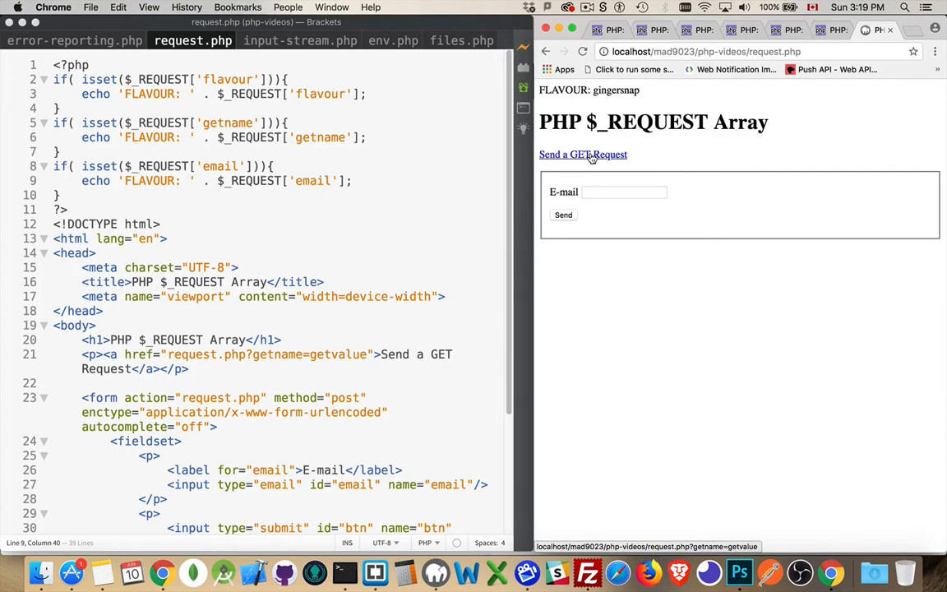
{"action": "mouse_move", "coordinate": [255, 358]}
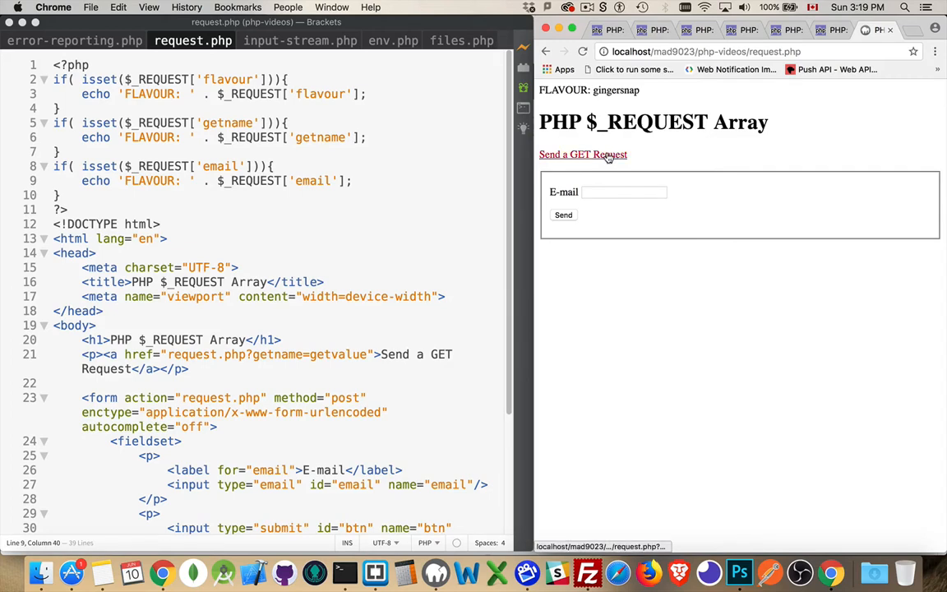
- Send the GET link and relabel the other echoes GETNAME: and EMAIL:
{"action": "left_click", "coordinate": [582, 155]}
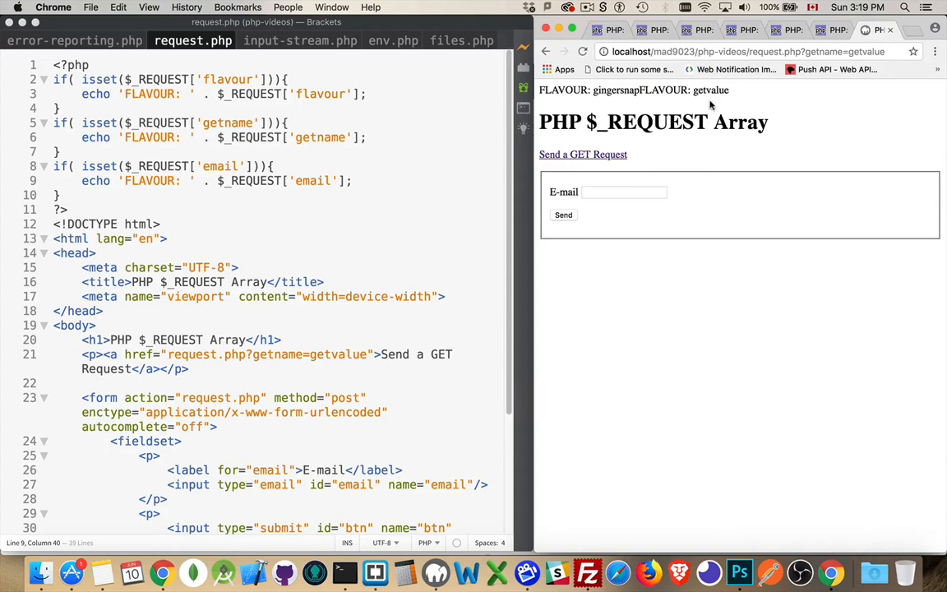
{"action": "mouse_move", "coordinate": [160, 140]}
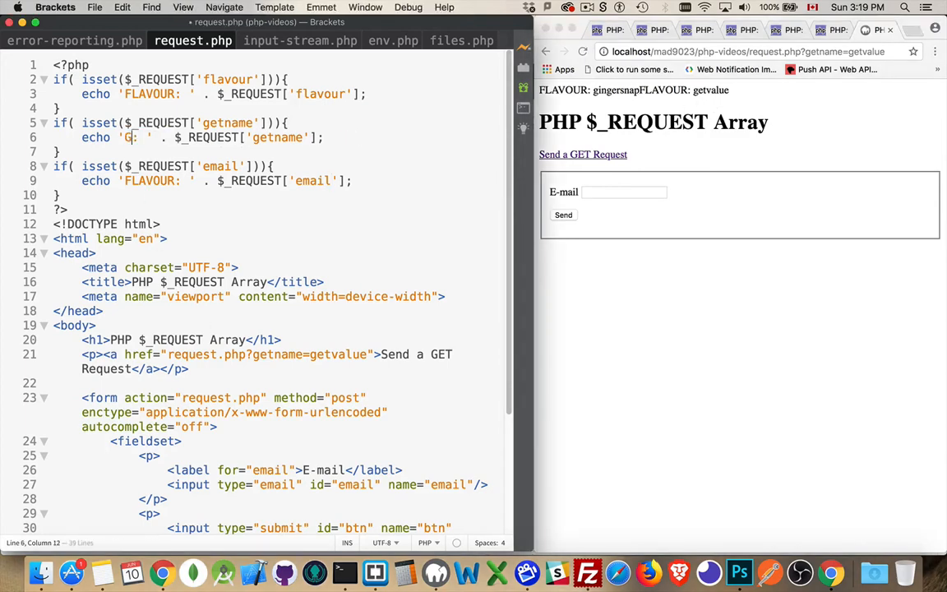
{"action": "double_click", "coordinate": [148, 180]}
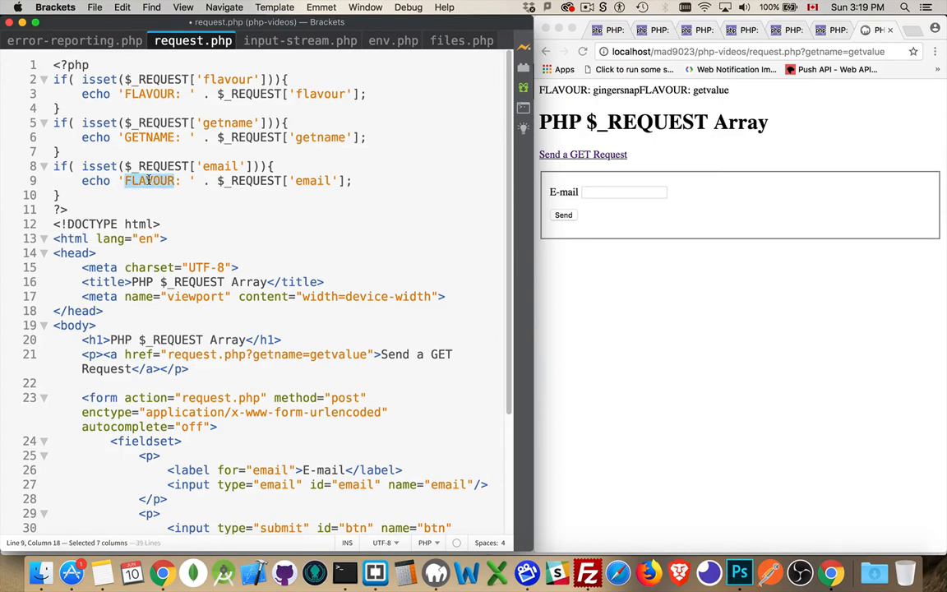
{"action": "type", "text": "EMAIL:"}
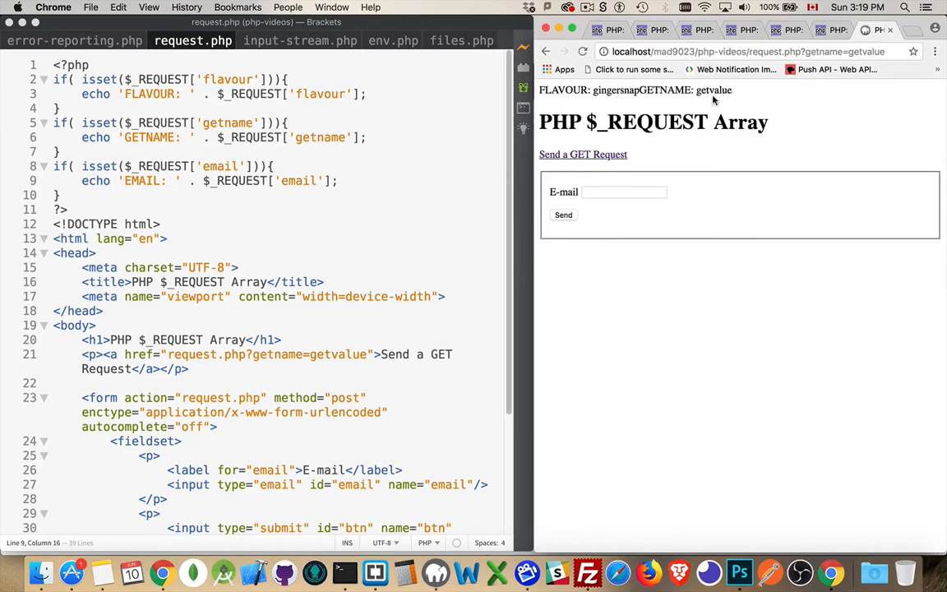
{"action": "mouse_move", "coordinate": [715, 97]}
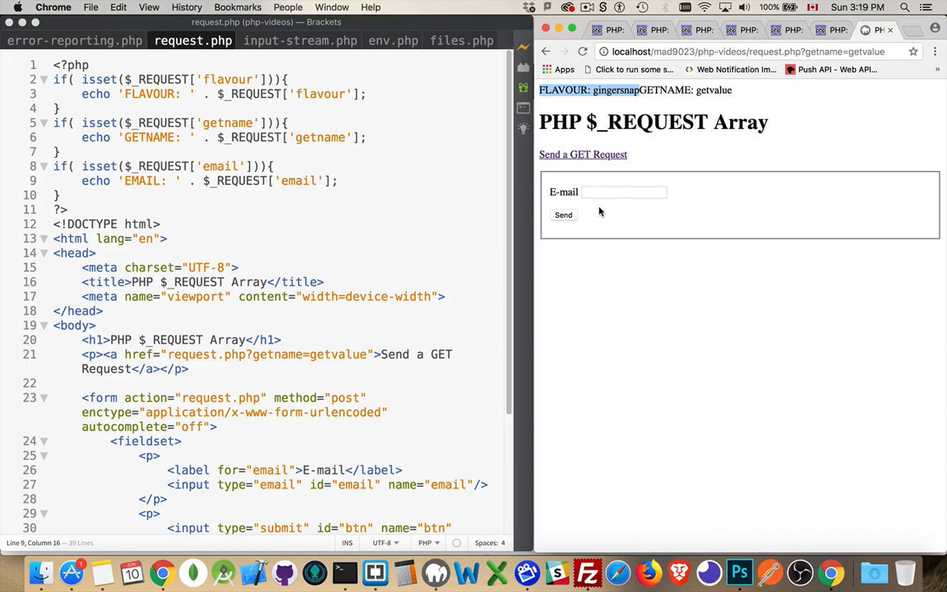
{"action": "left_click", "coordinate": [625, 191]}
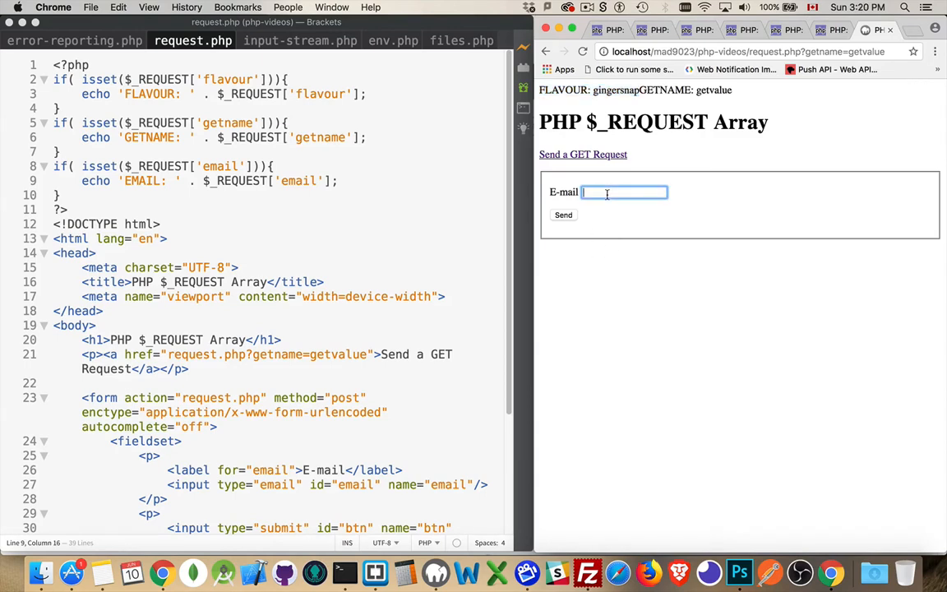
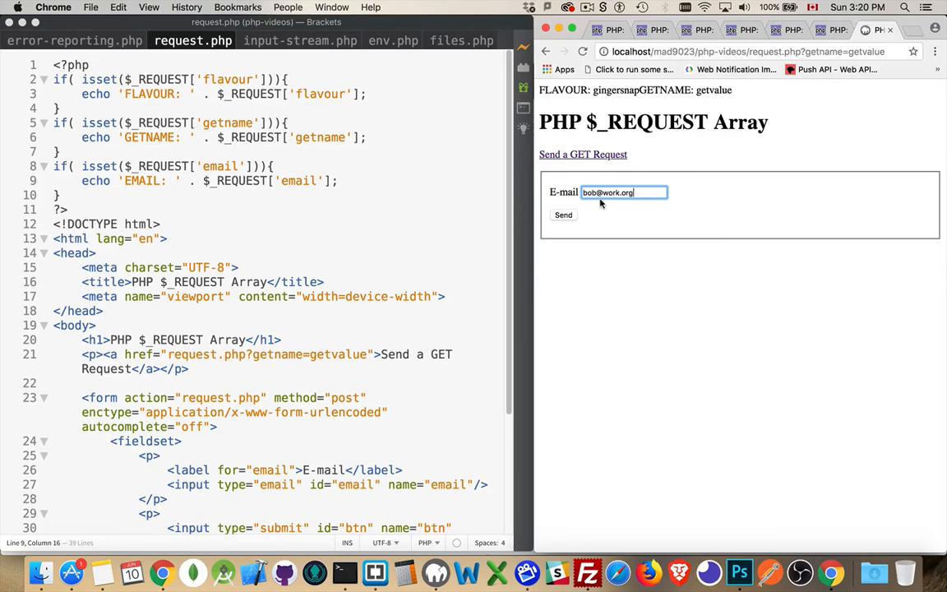
{"action": "left_click", "coordinate": [562, 214]}
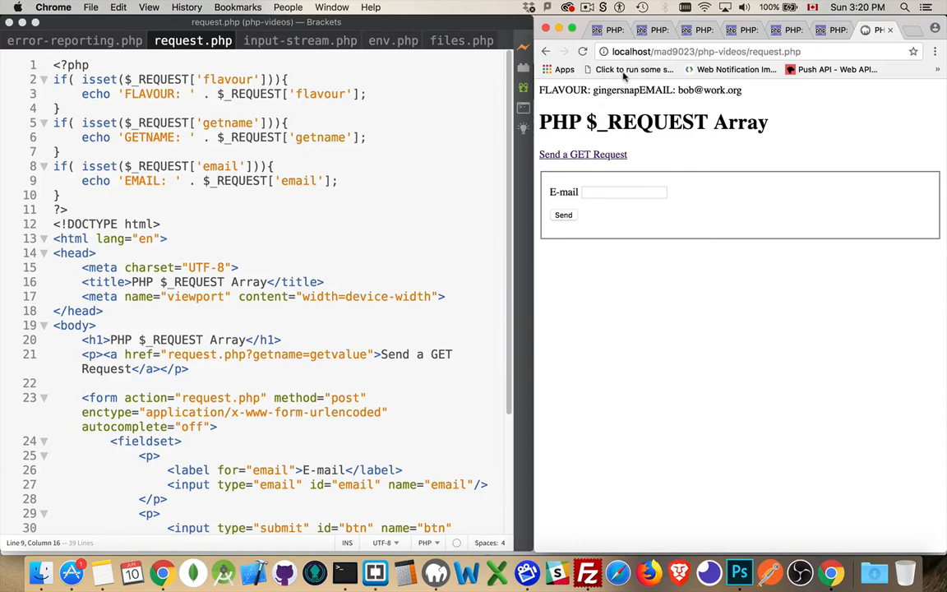
{"action": "mouse_move", "coordinate": [273, 388]}
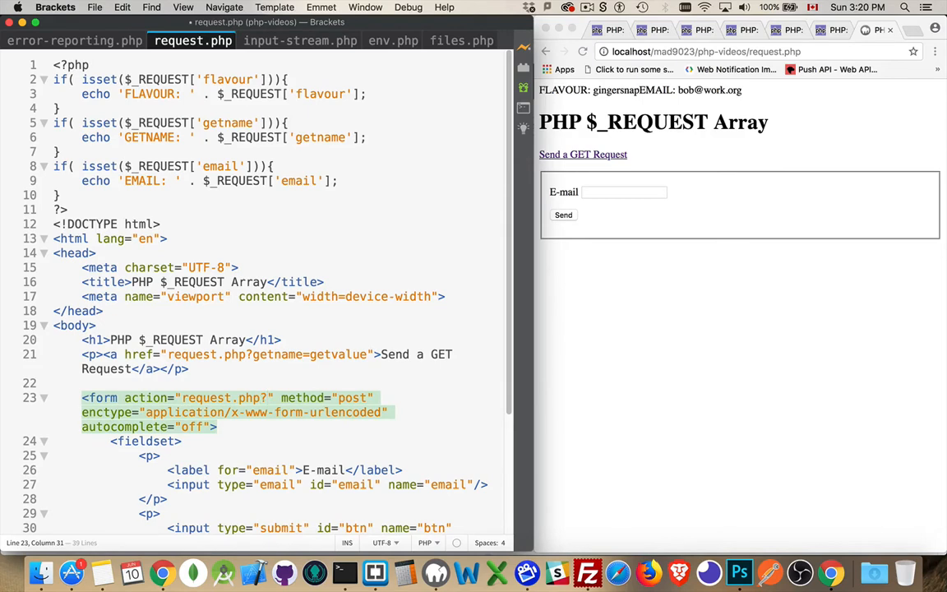
- Make the form post to request.php?postget=postgetvalue and reload the page
{"action": "type", "text": "postget=postgetvalue"}
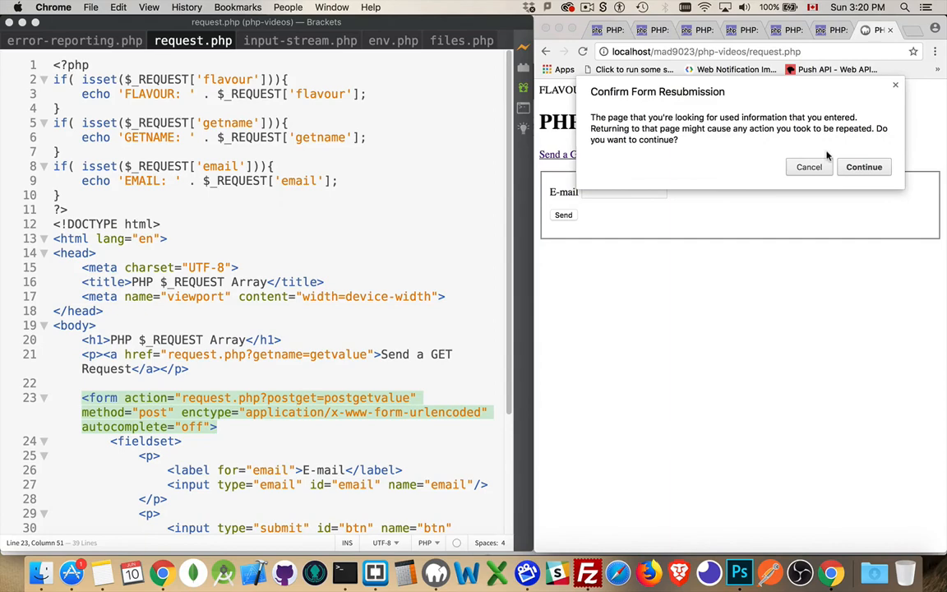
{"action": "left_click", "coordinate": [864, 168]}
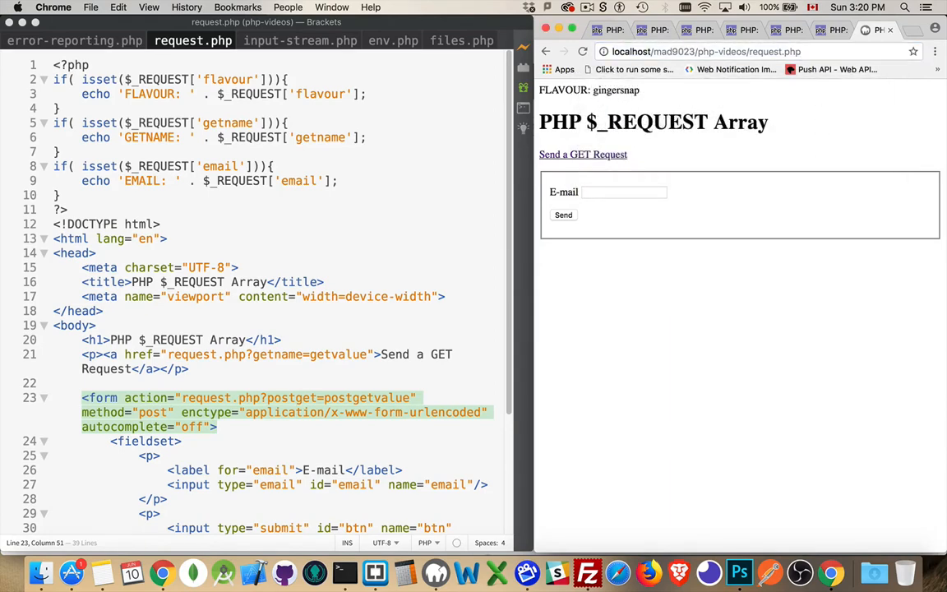
{"action": "mouse_move", "coordinate": [569, 87]}
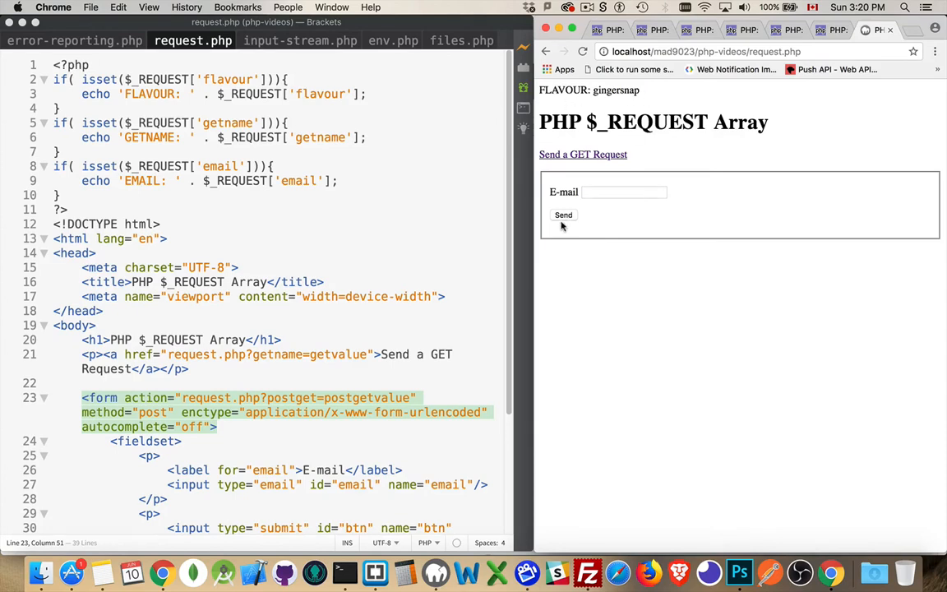
{"action": "mouse_move", "coordinate": [286, 427]}
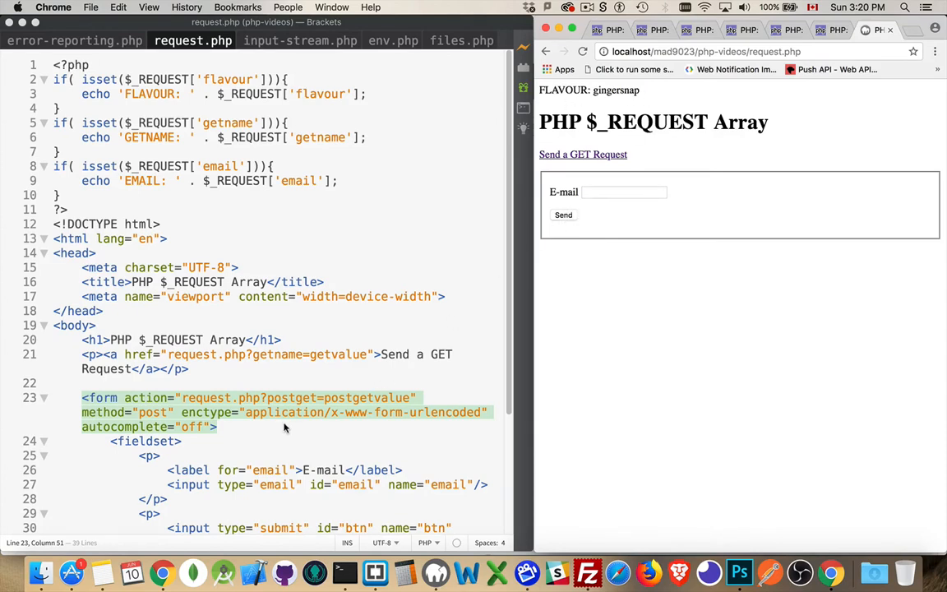
{"action": "scroll", "scroll_direction": "down", "scroll_amount": 3}
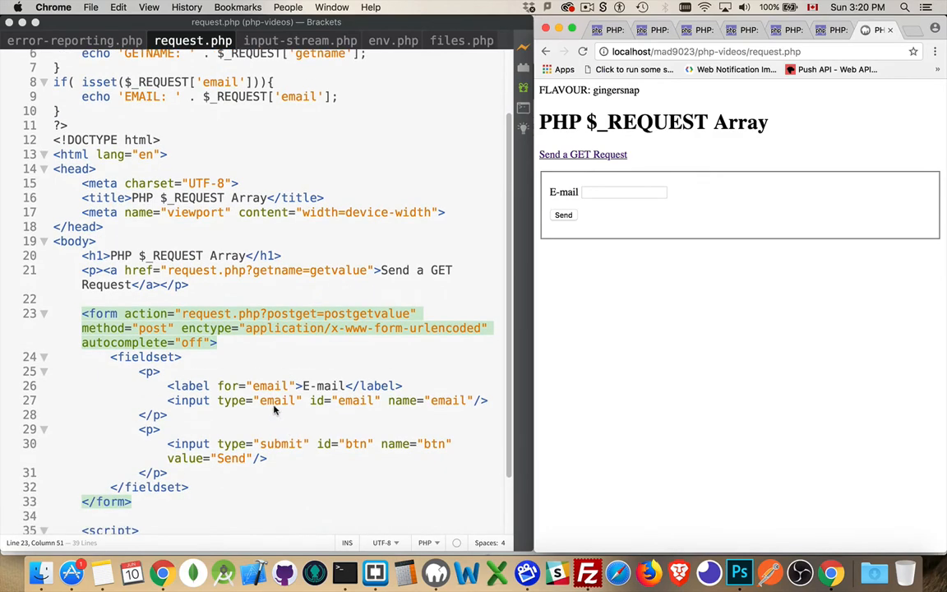
{"action": "mouse_move", "coordinate": [189, 323]}
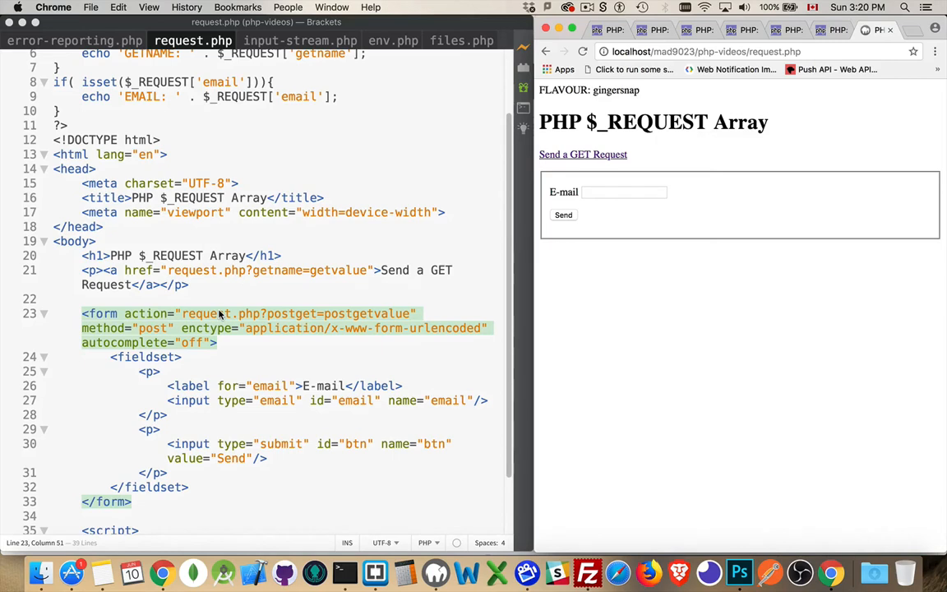
{"action": "mouse_move", "coordinate": [142, 338]}
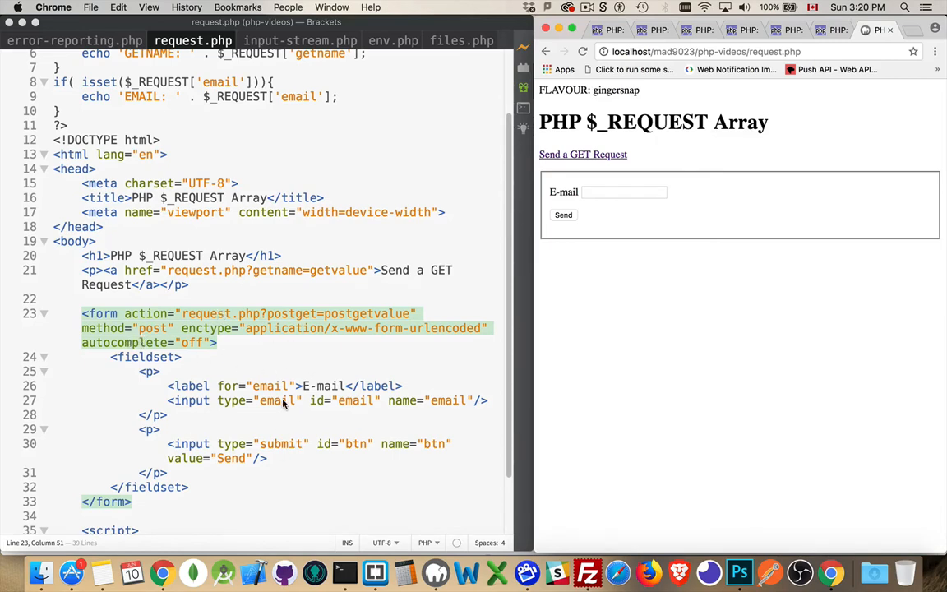
{"action": "mouse_move", "coordinate": [296, 413]}
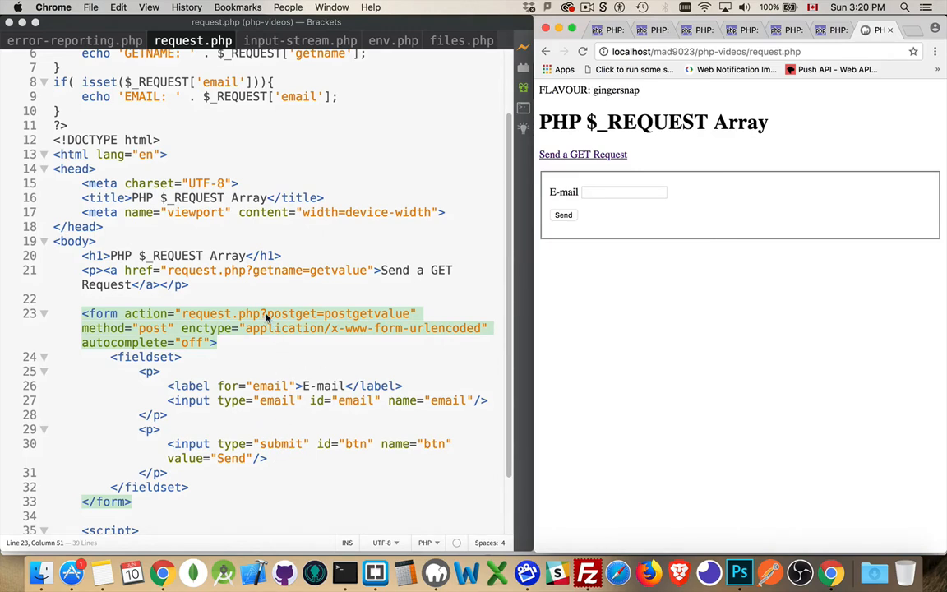
{"action": "left_click_drag", "start_coordinate": [268, 313], "coordinate": [393, 313]}
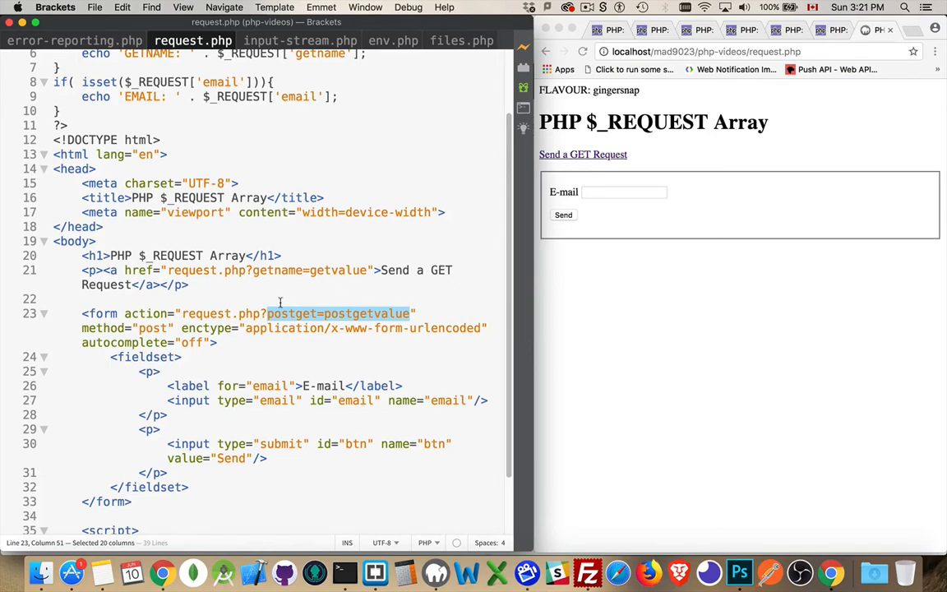
{"action": "mouse_move", "coordinate": [403, 304]}
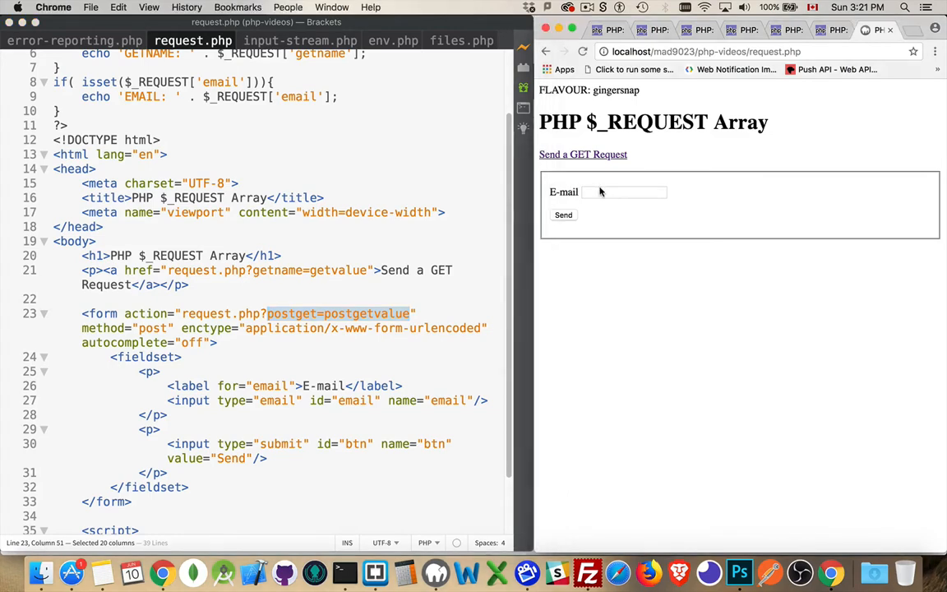
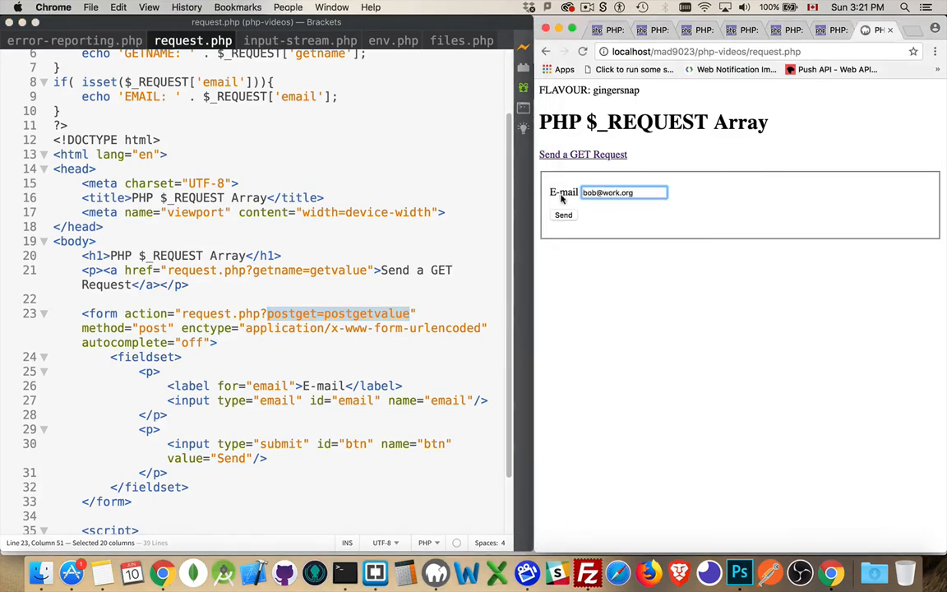
{"action": "left_click", "coordinate": [562, 214]}
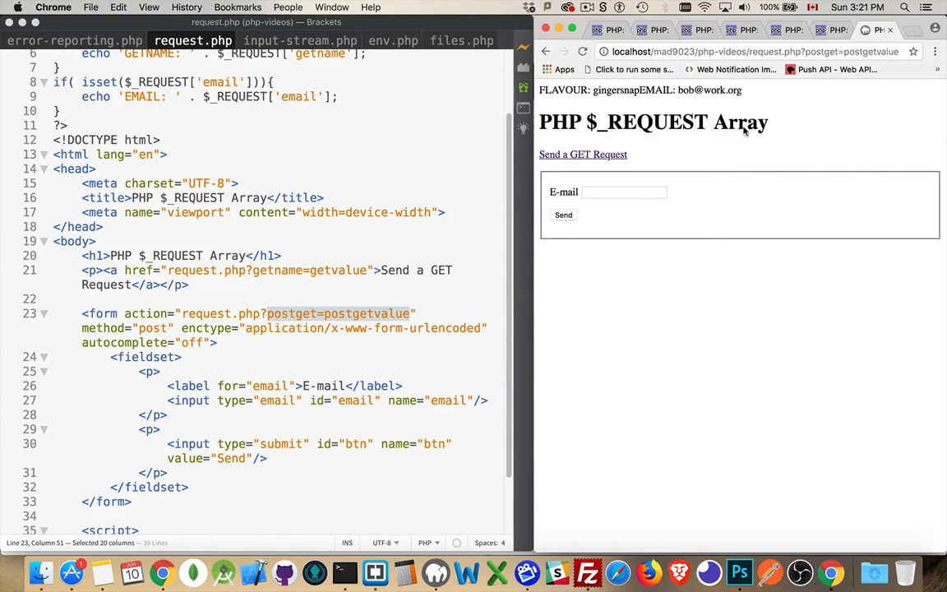
{"action": "left_click", "coordinate": [625, 191]}
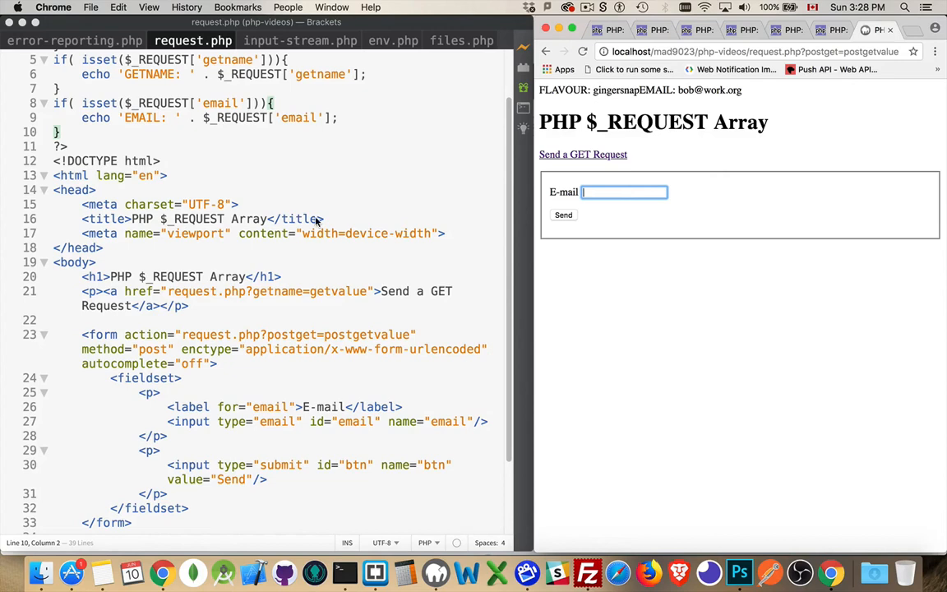
{"action": "mouse_move", "coordinate": [139, 365]}
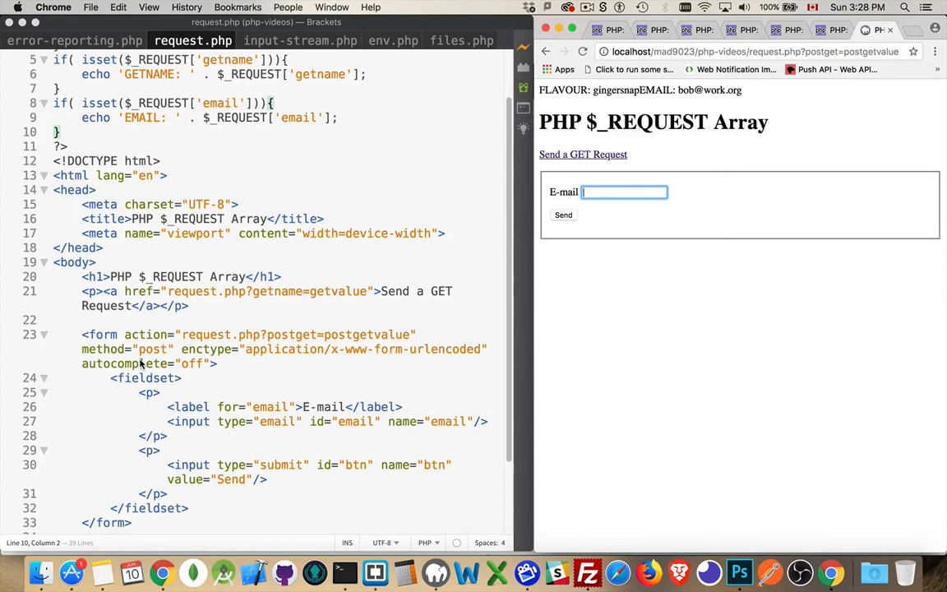
{"action": "mouse_move", "coordinate": [253, 461]}
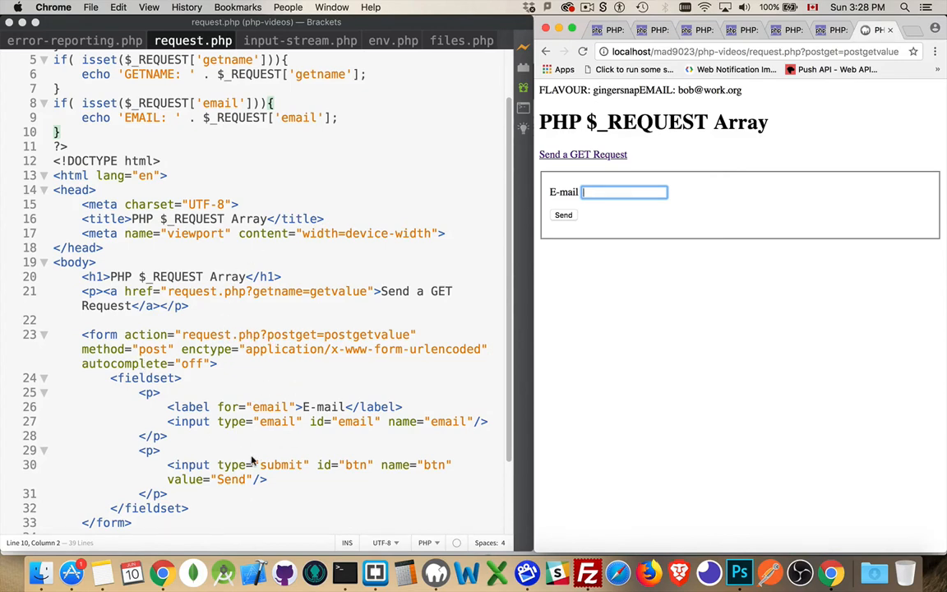
{"action": "mouse_move", "coordinate": [398, 332]}
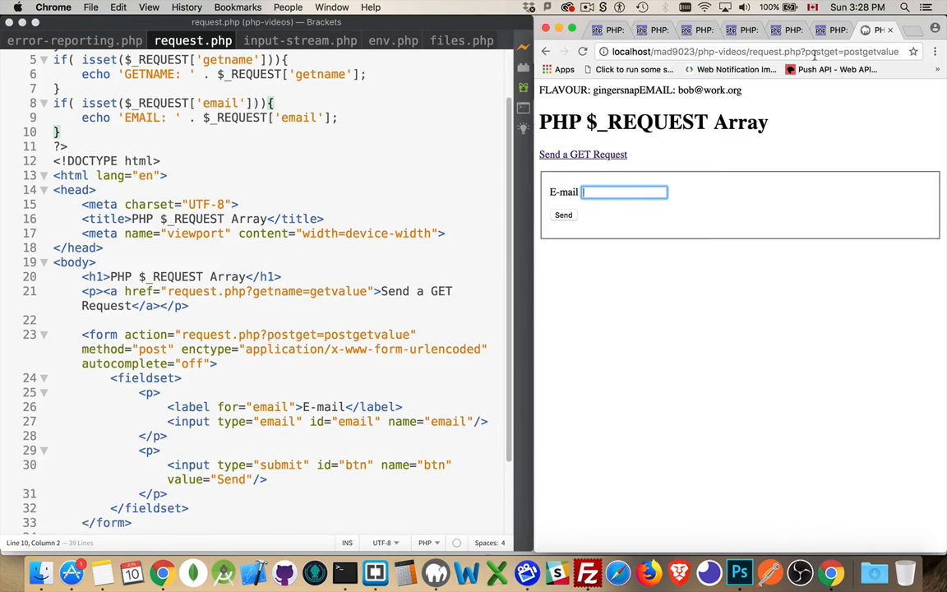
{"action": "mouse_move", "coordinate": [694, 179]}
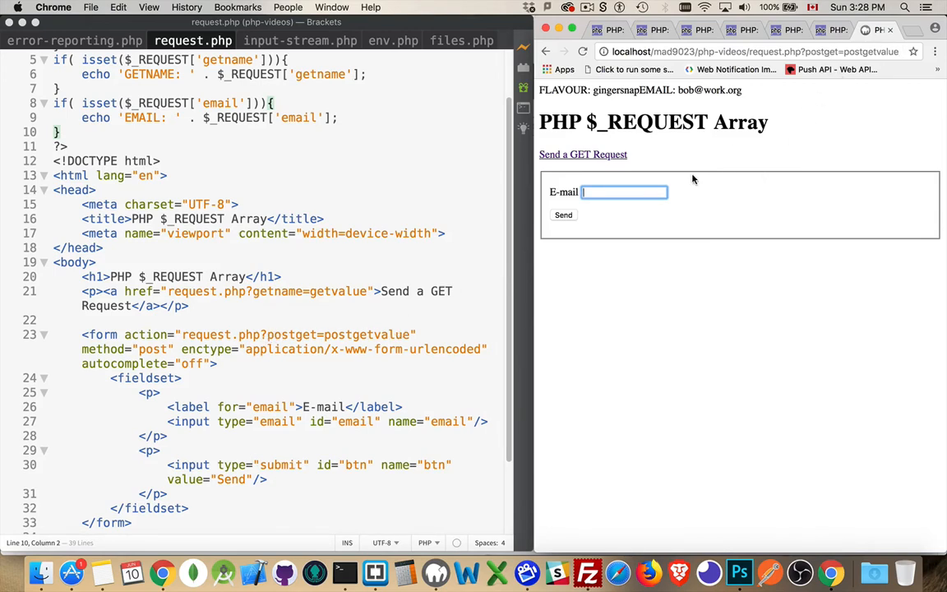
{"action": "mouse_move", "coordinate": [228, 145]}
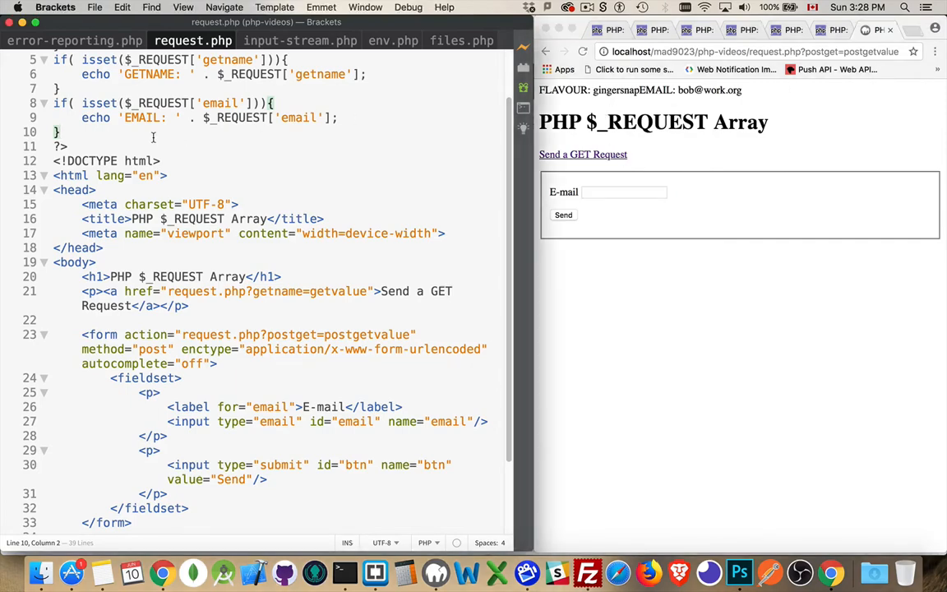
- Add if( isset($_REQUEST['postget'])){ echo 'RRR: '. $_REQUEST['postget']; } after the email block
{"action": "type", "text": "if( is"}
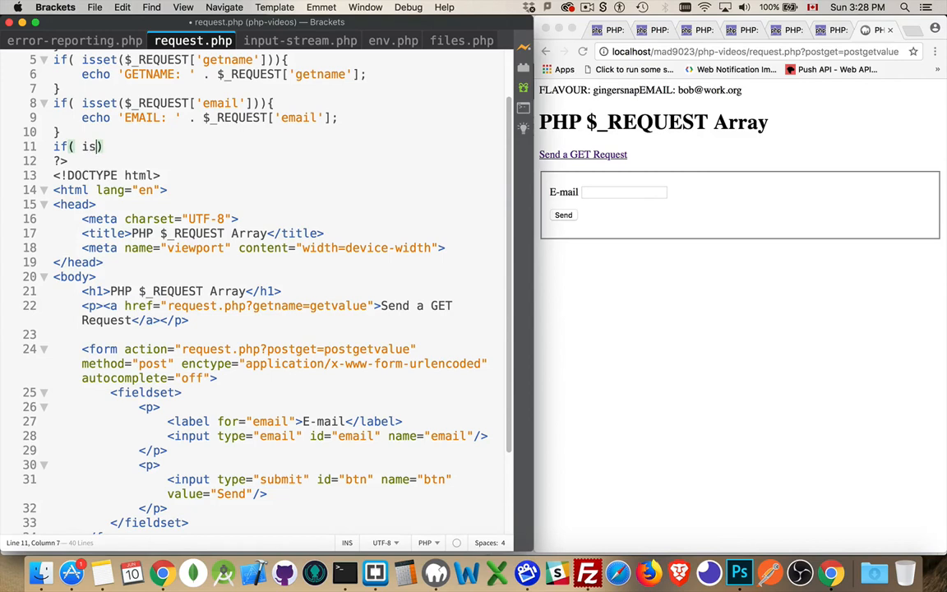
{"action": "type", "text": "set($_REQUEST["}
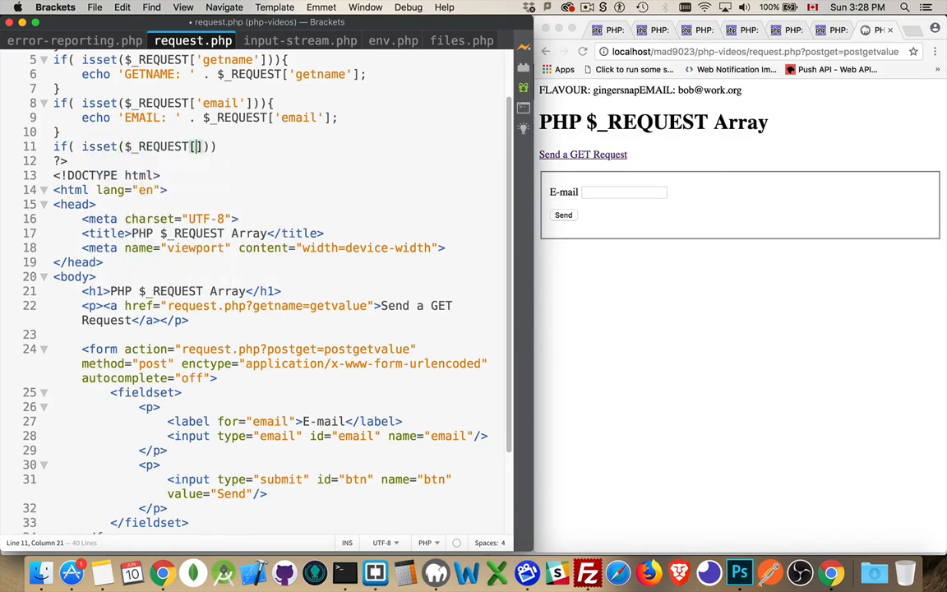
{"action": "type", "text": "postget'"}
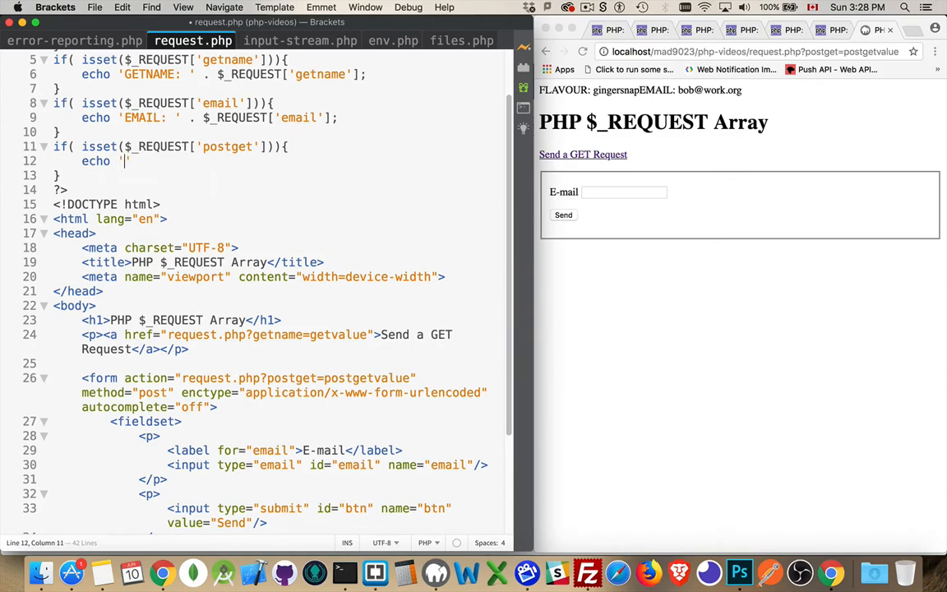
{"action": "type", "text": "RRR:"}
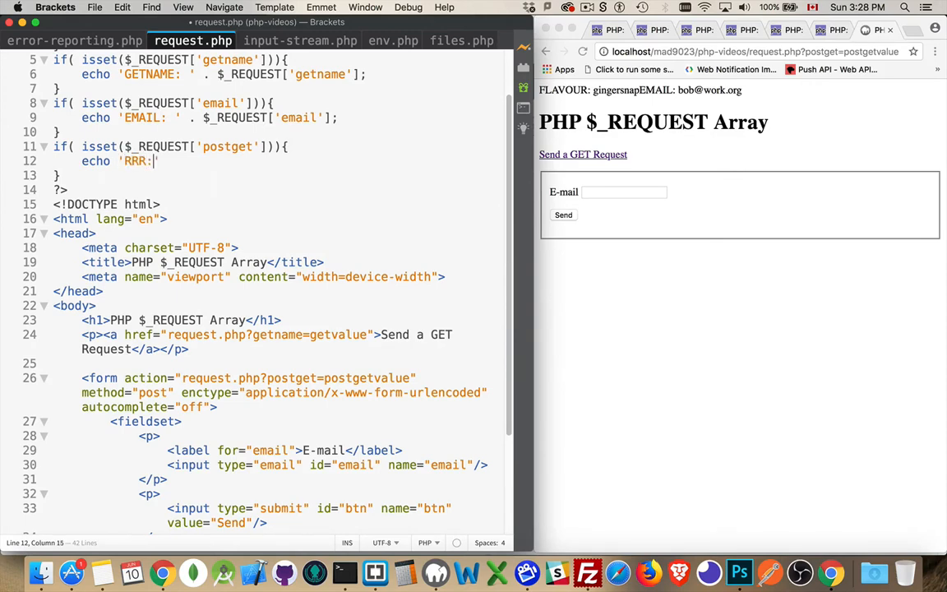
{"action": "type", "text": "'."}
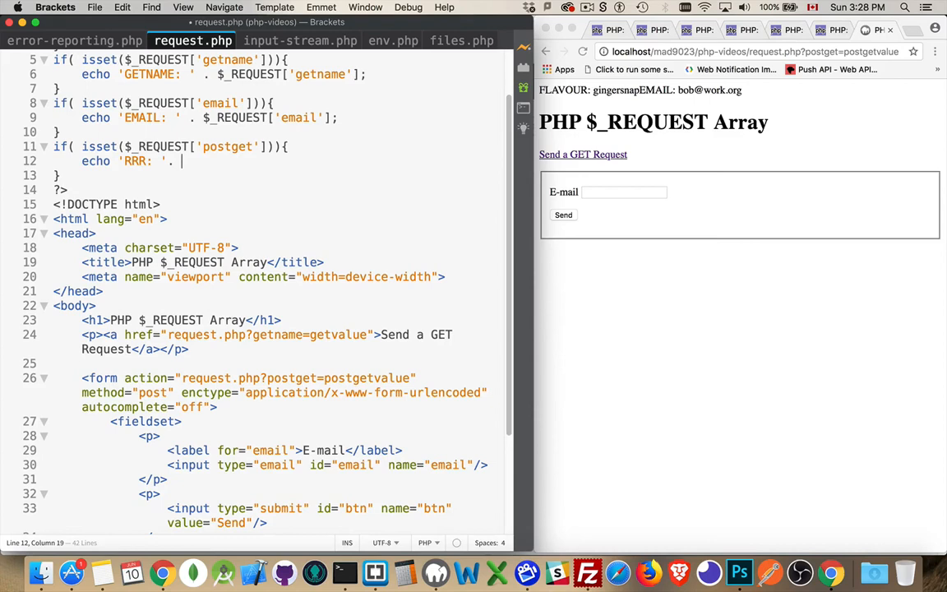
{"action": "type", "text": "$_REQUEST"}
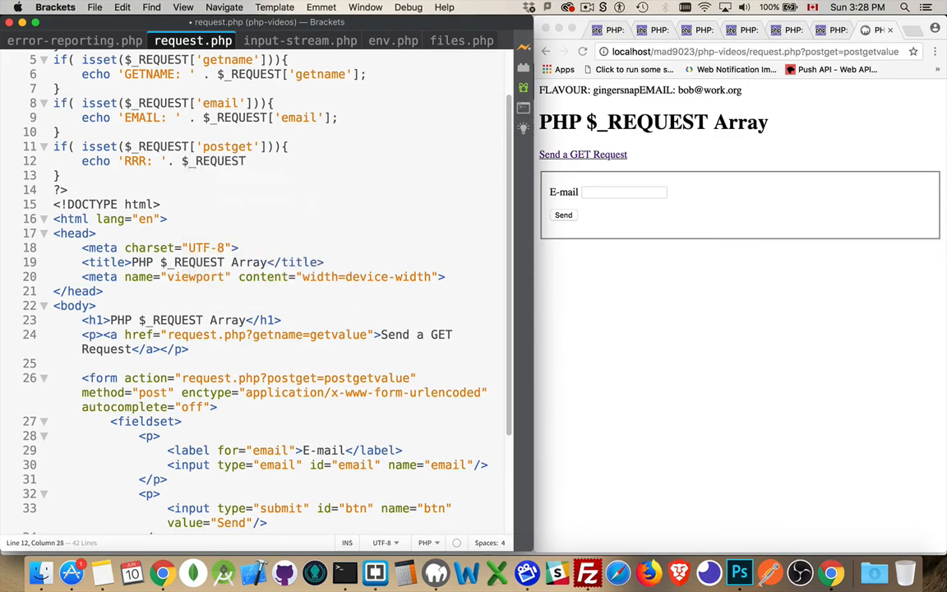
{"action": "type", "text": "'postget'"}
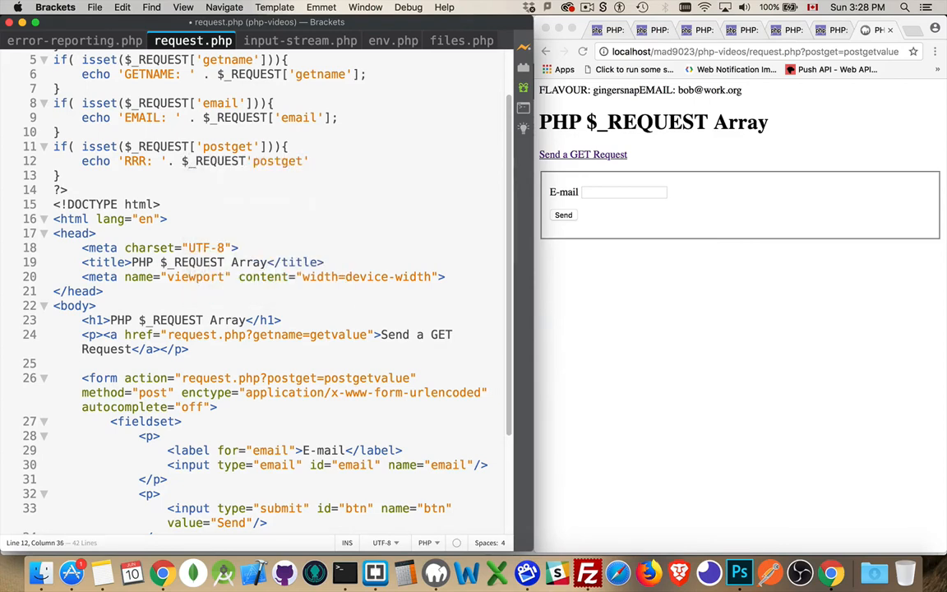
{"action": "type", "text": "[]"}
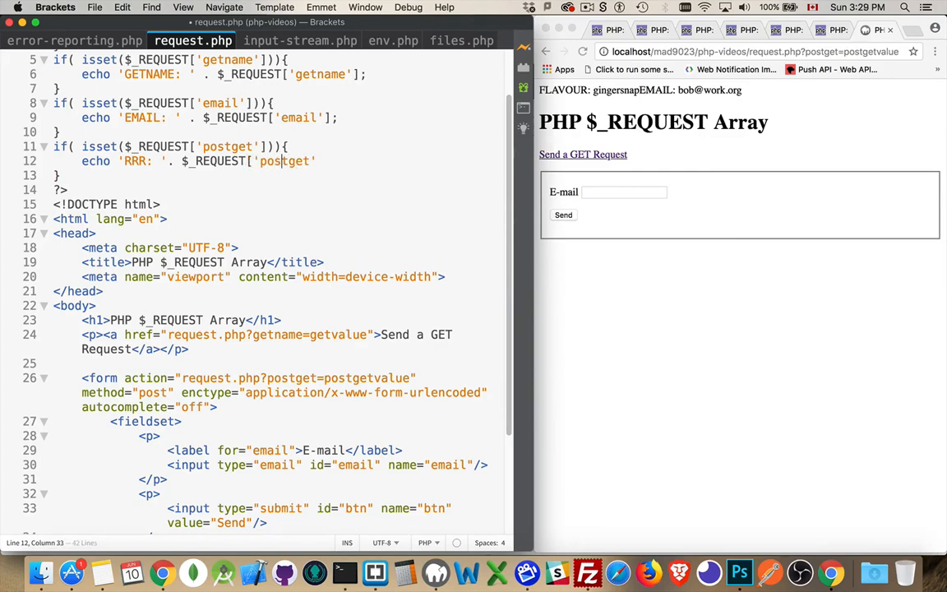
{"action": "type", "text": ";"}
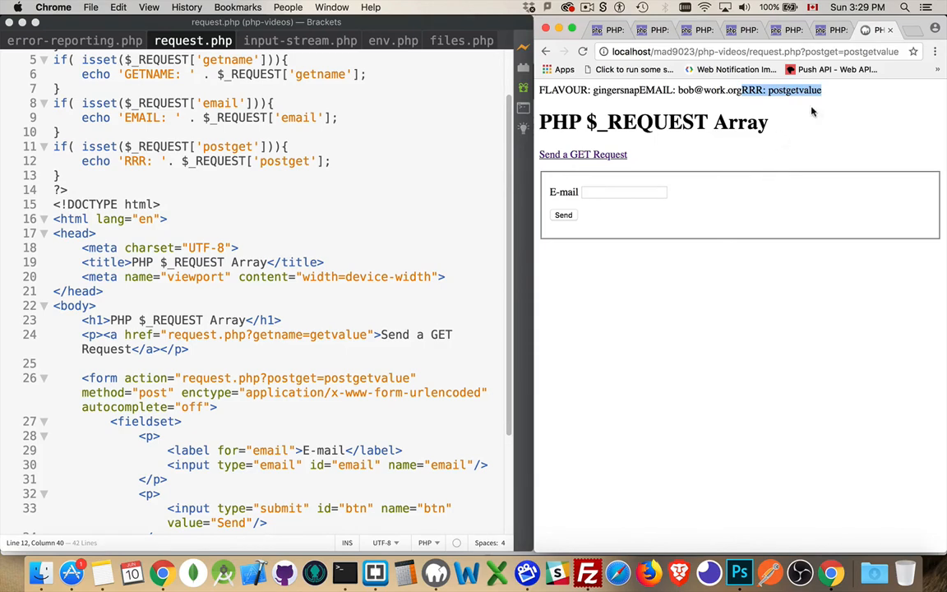
{"action": "mouse_move", "coordinate": [605, 243]}
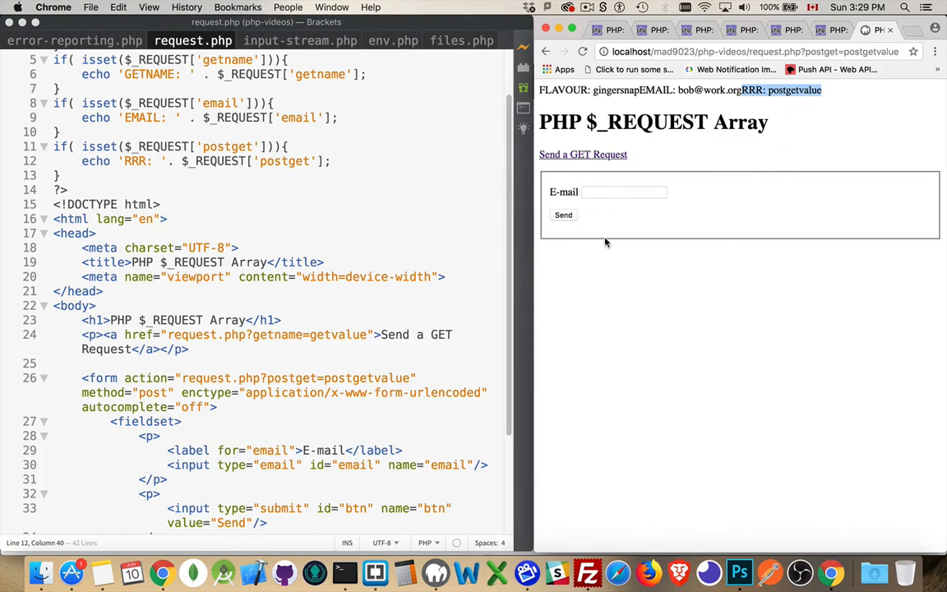
{"action": "mouse_move", "coordinate": [460, 326]}
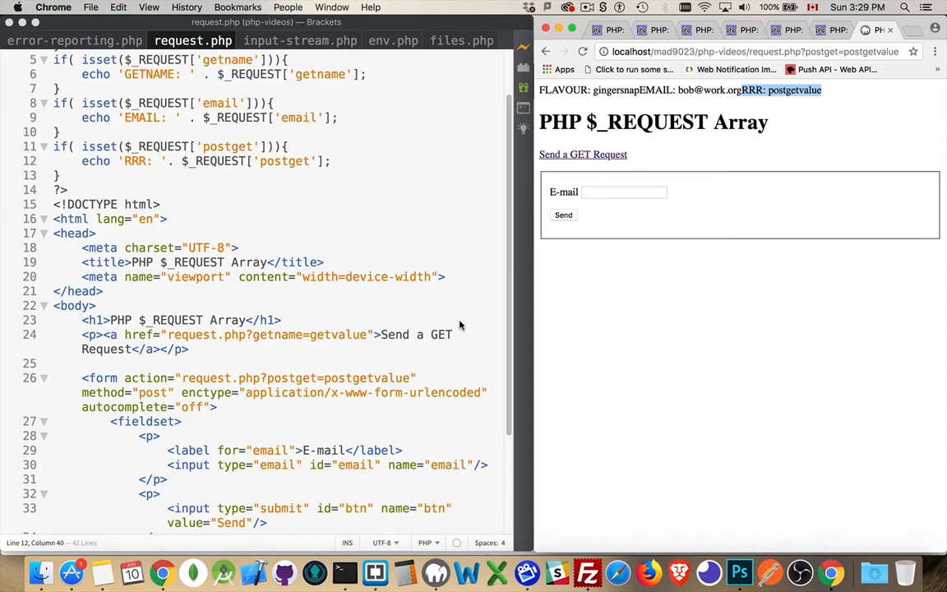
{"action": "mouse_move", "coordinate": [315, 315]}
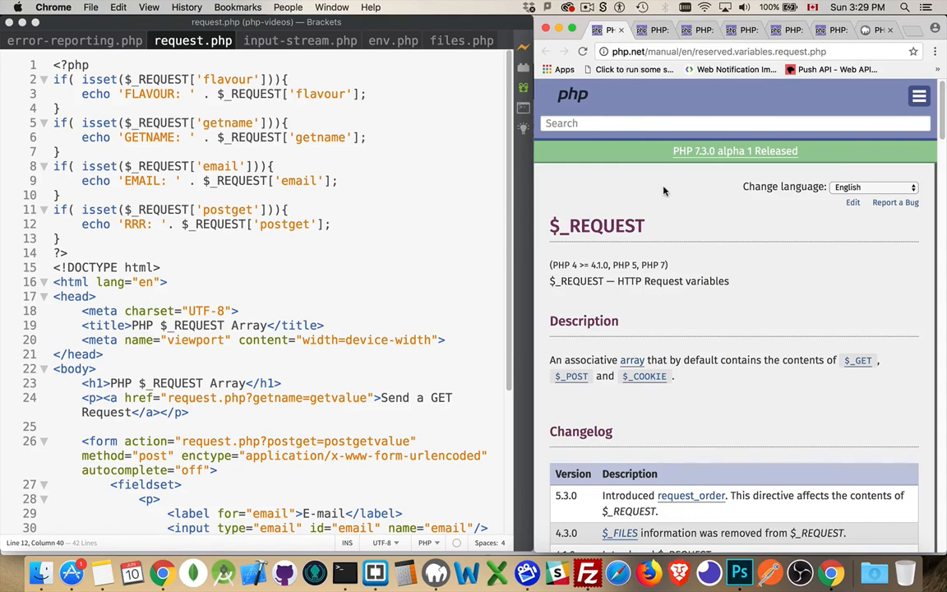
{"action": "mouse_move", "coordinate": [703, 321]}
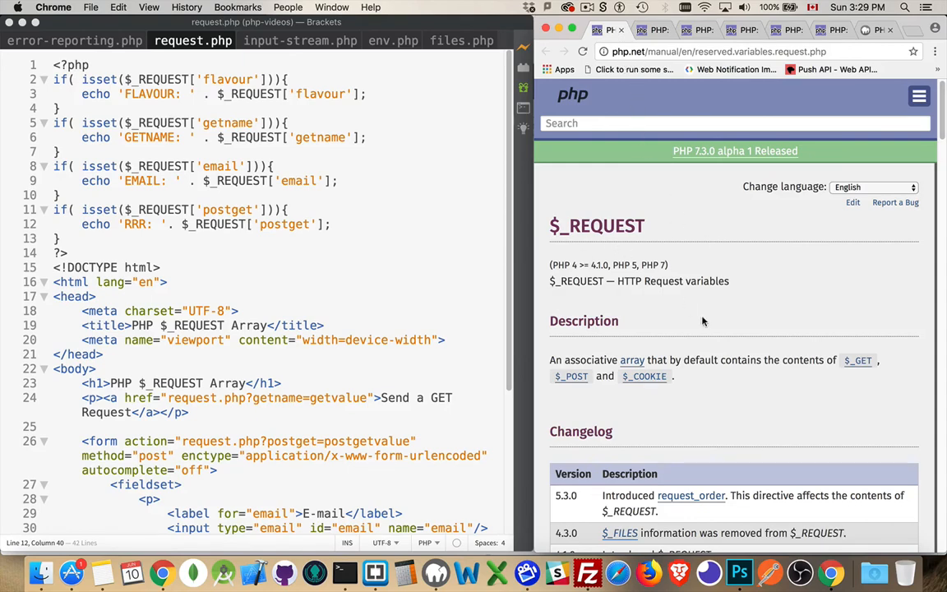
{"action": "scroll", "scroll_direction": "down", "scroll_amount": 3}
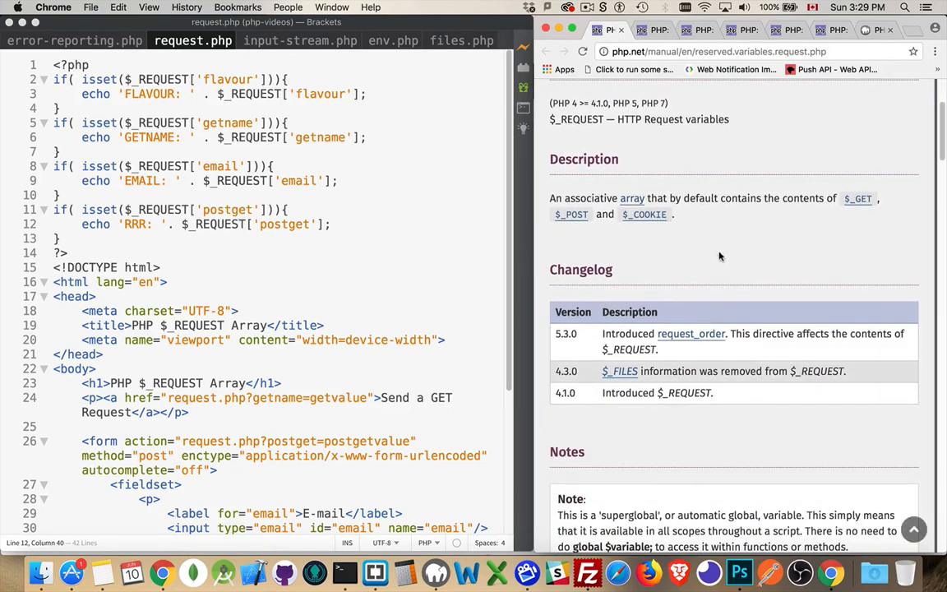
{"action": "mouse_move", "coordinate": [691, 332]}
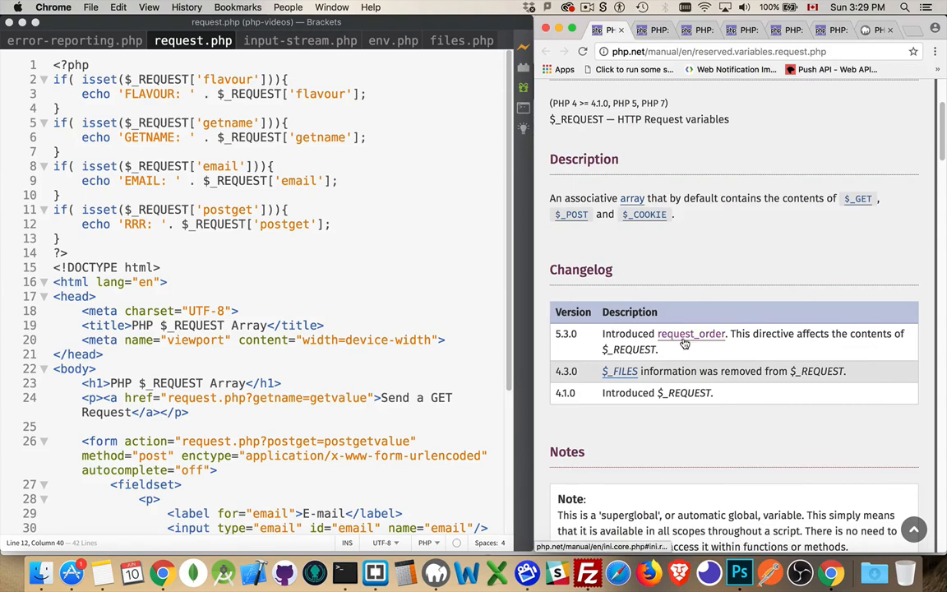
{"action": "mouse_move", "coordinate": [700, 346]}
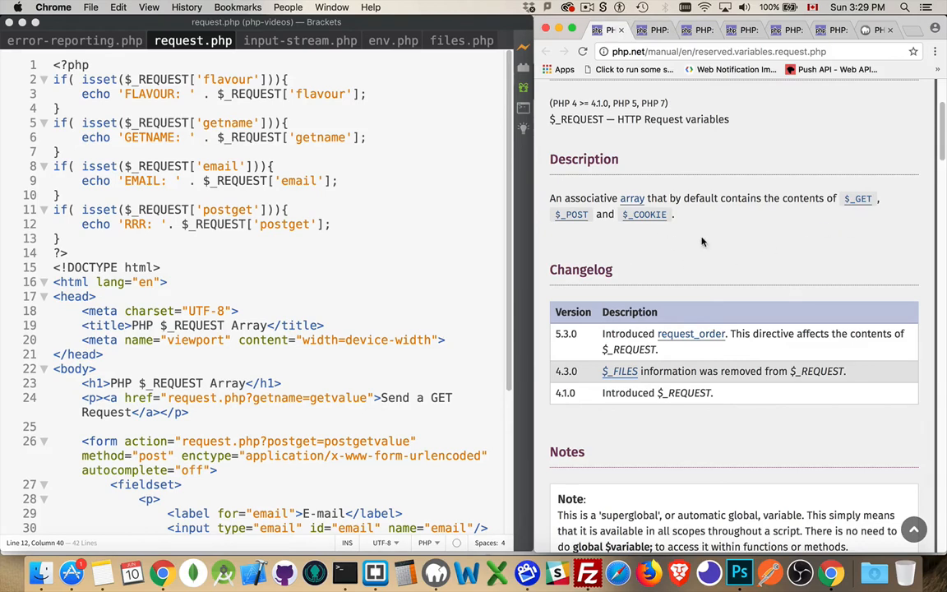
{"action": "mouse_move", "coordinate": [794, 260]}
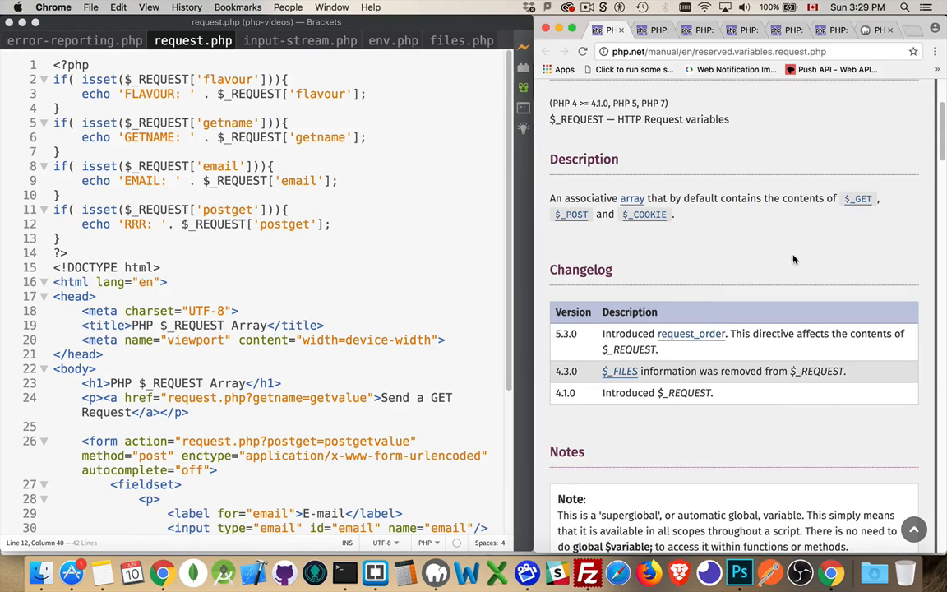
{"action": "left_click", "coordinate": [874, 30]}
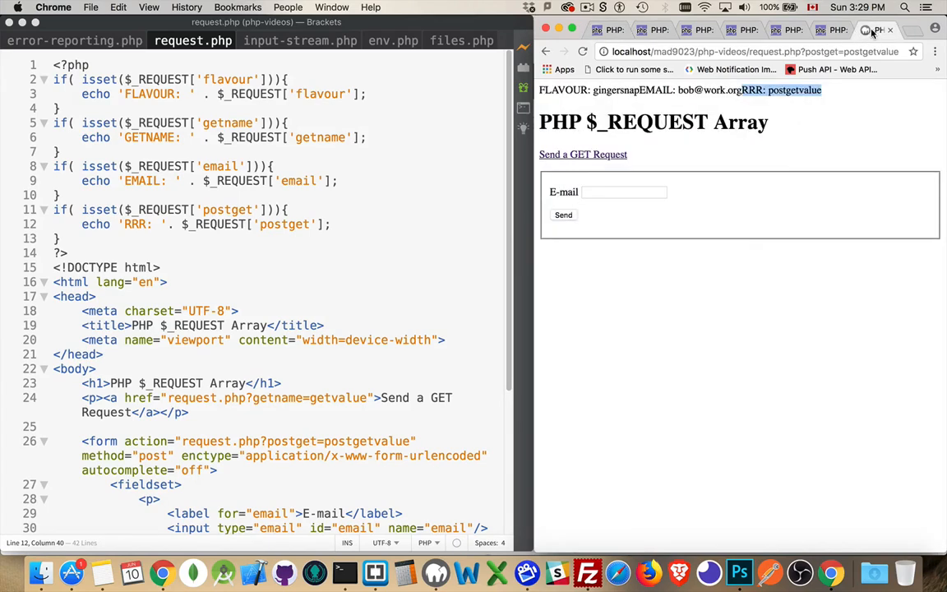